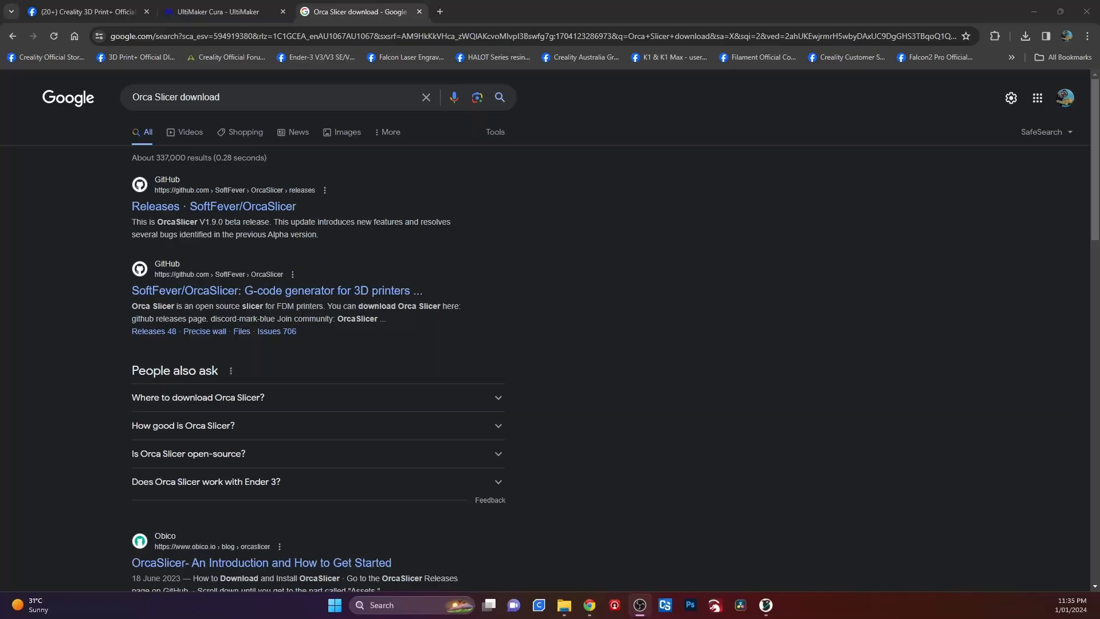
mouse_move(648, 344)
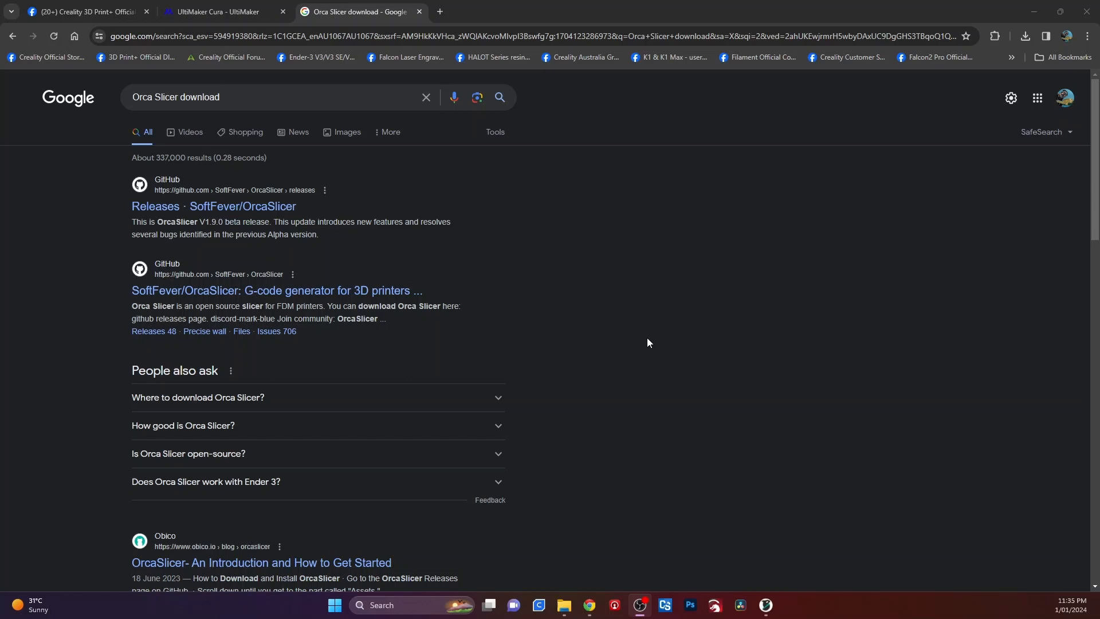
mouse_move(336, 216)
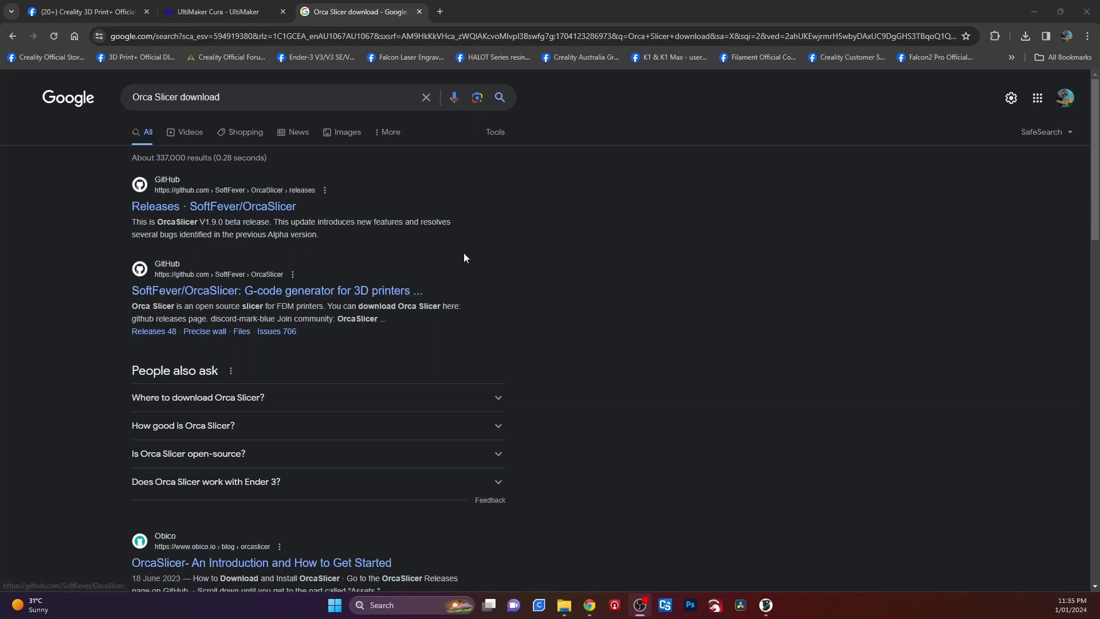
mouse_move(167, 211)
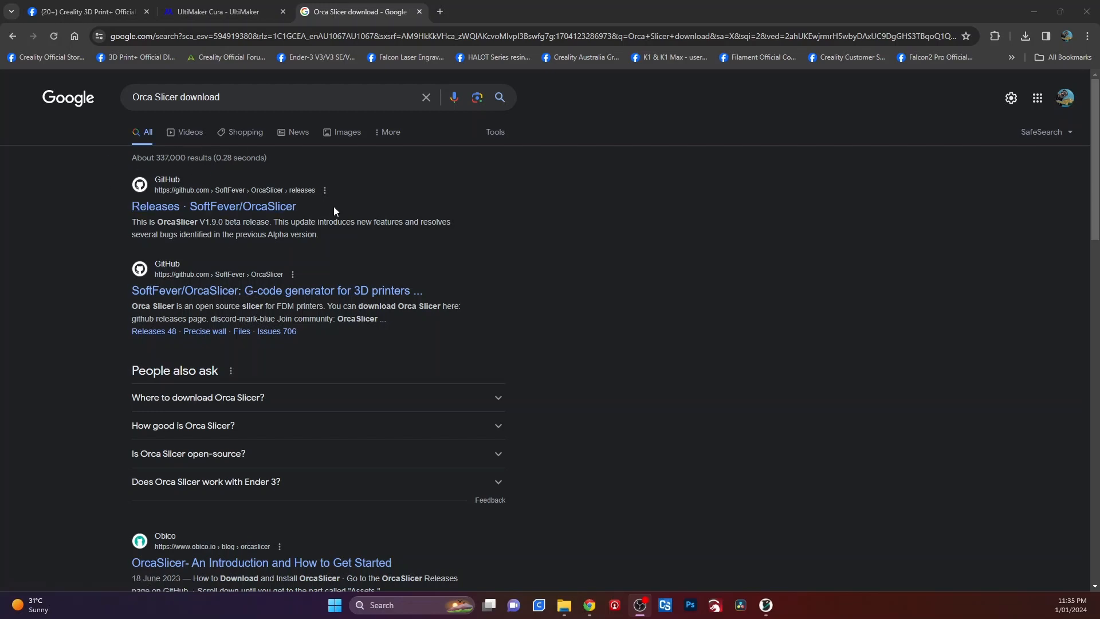
mouse_move(220, 214)
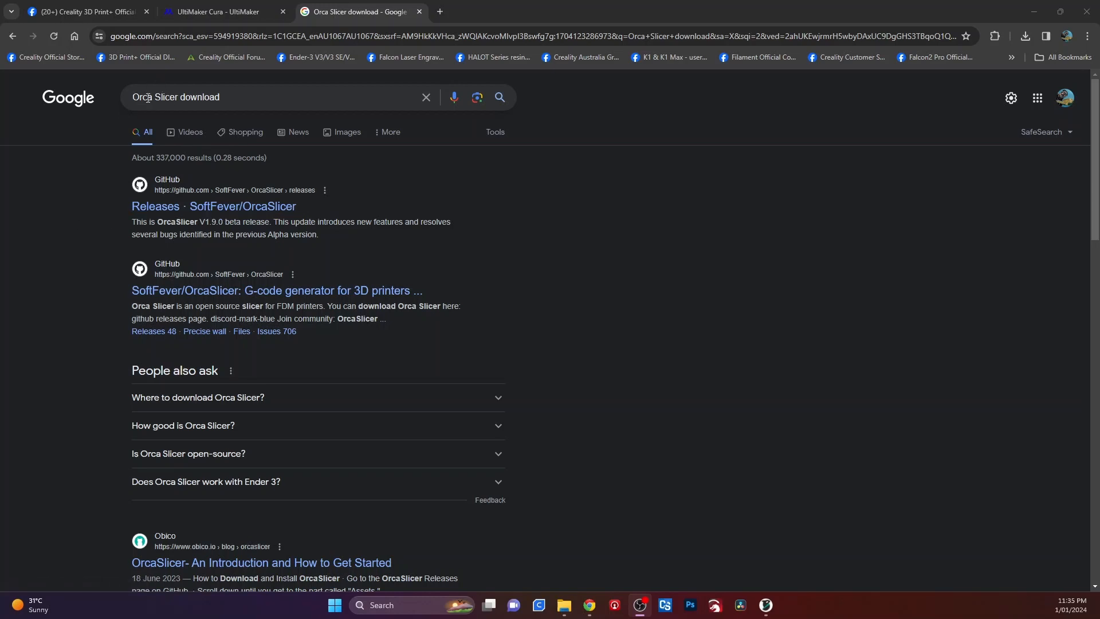
mouse_move(149, 201)
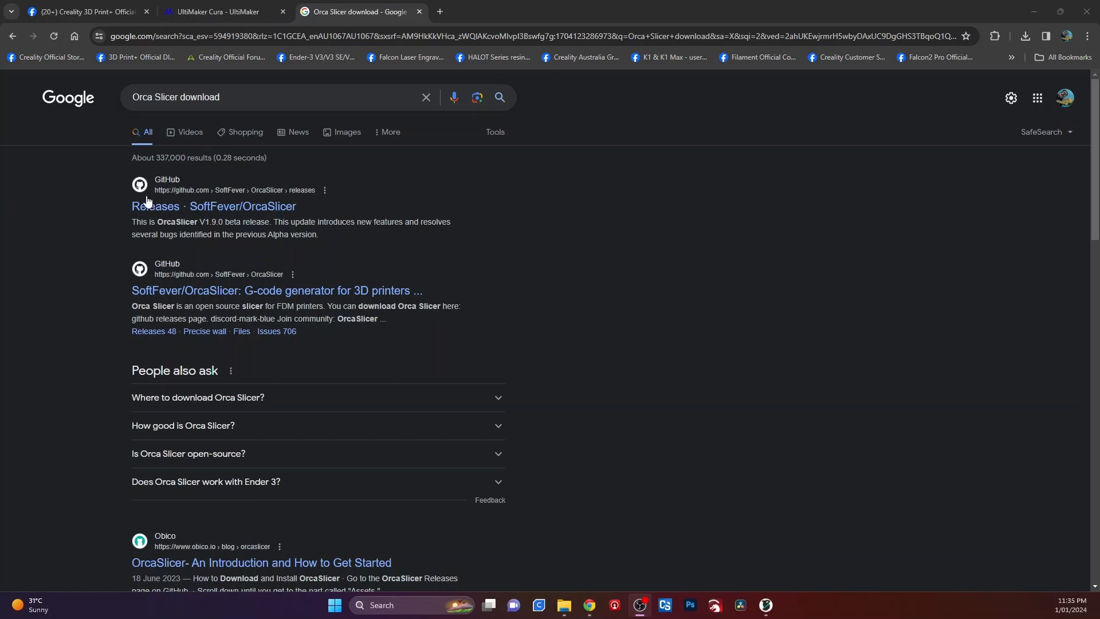
Step: Go to the SoftFever/OrcaSlicer releases page and browse the beta and alpha release notes
click(213, 206)
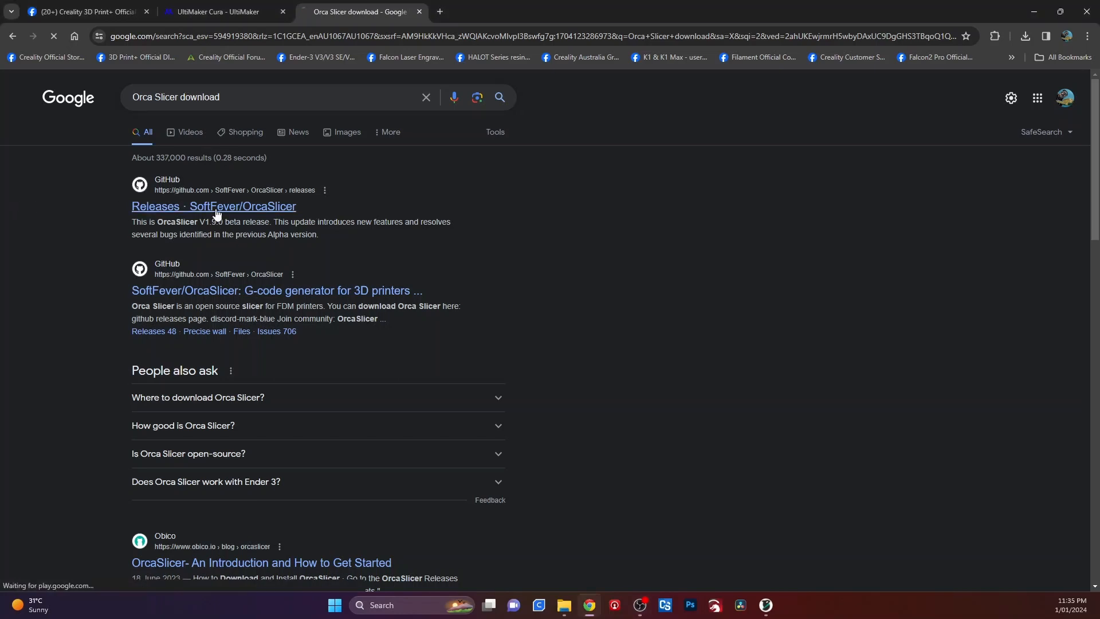
click(213, 207)
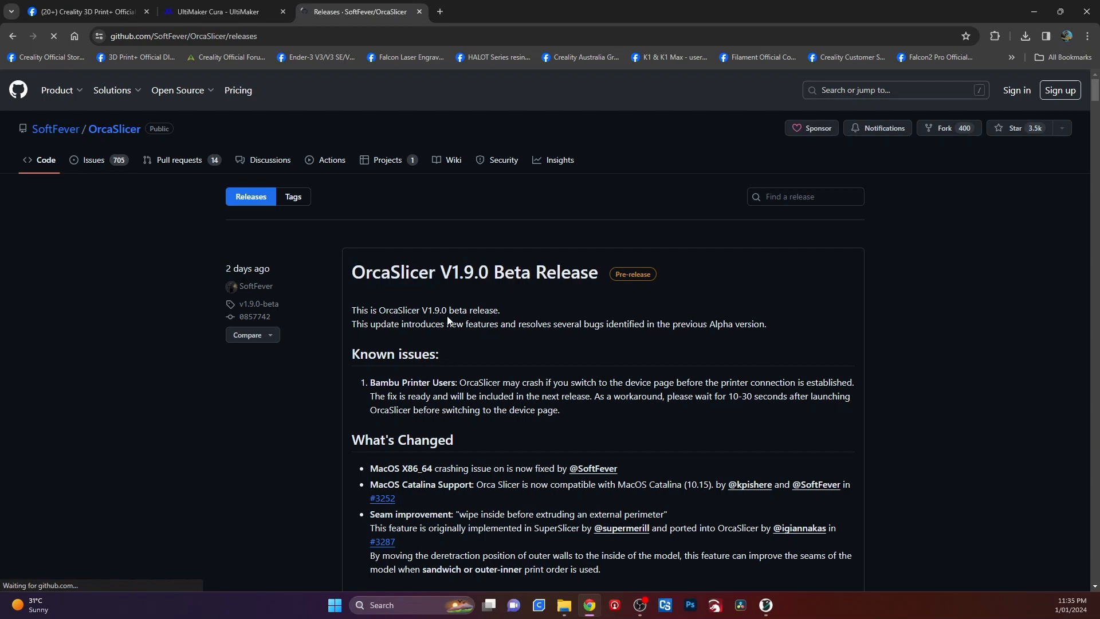
mouse_move(428, 267)
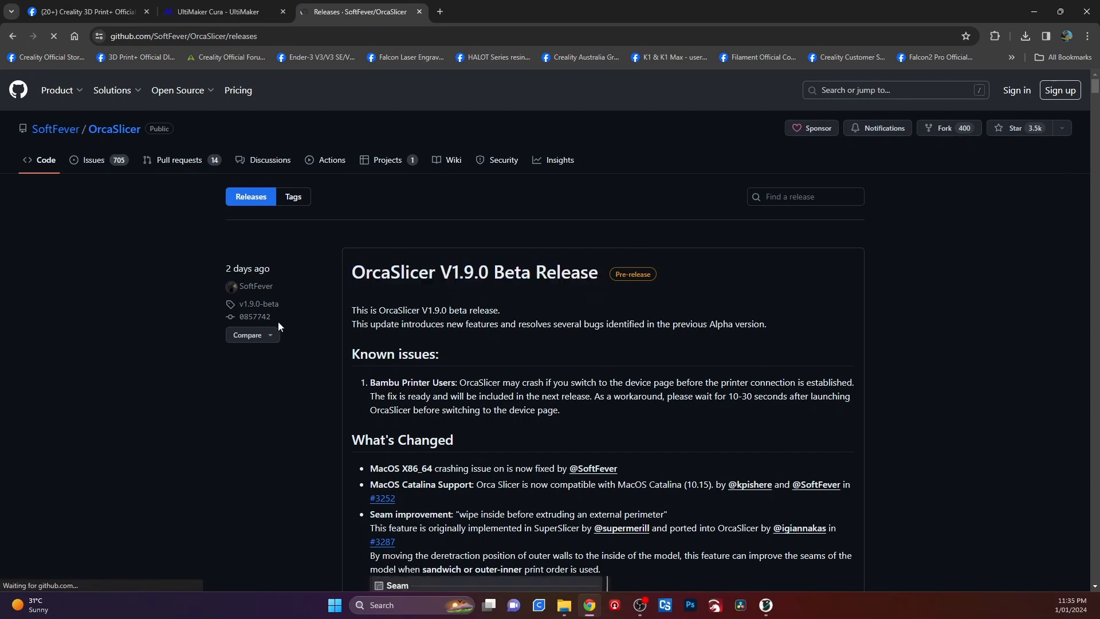
scroll(down, 3)
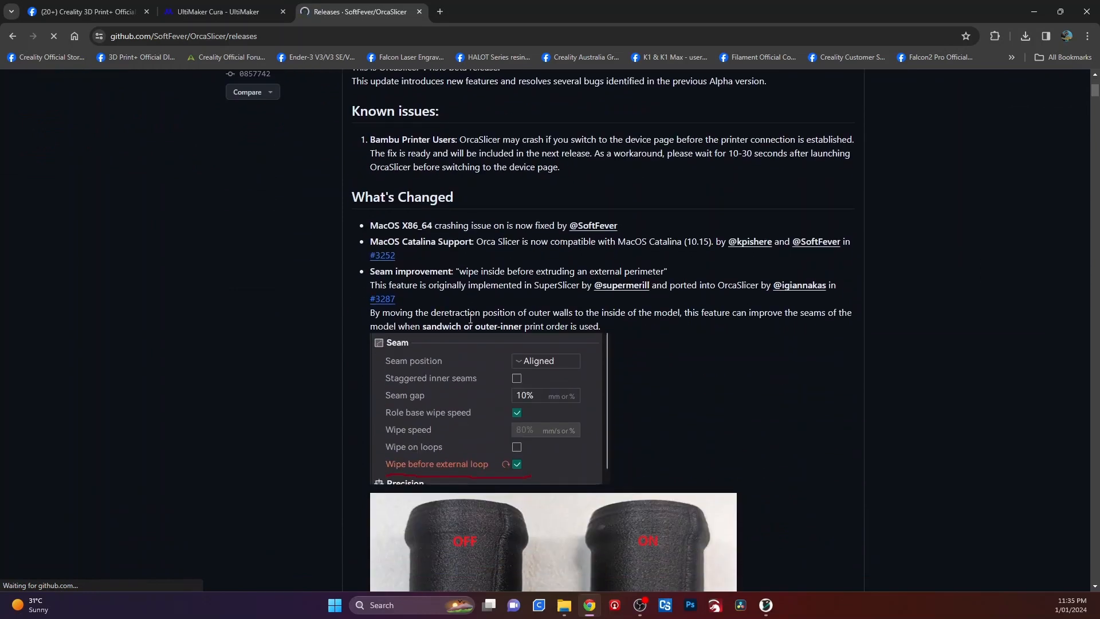
scroll(down, 3)
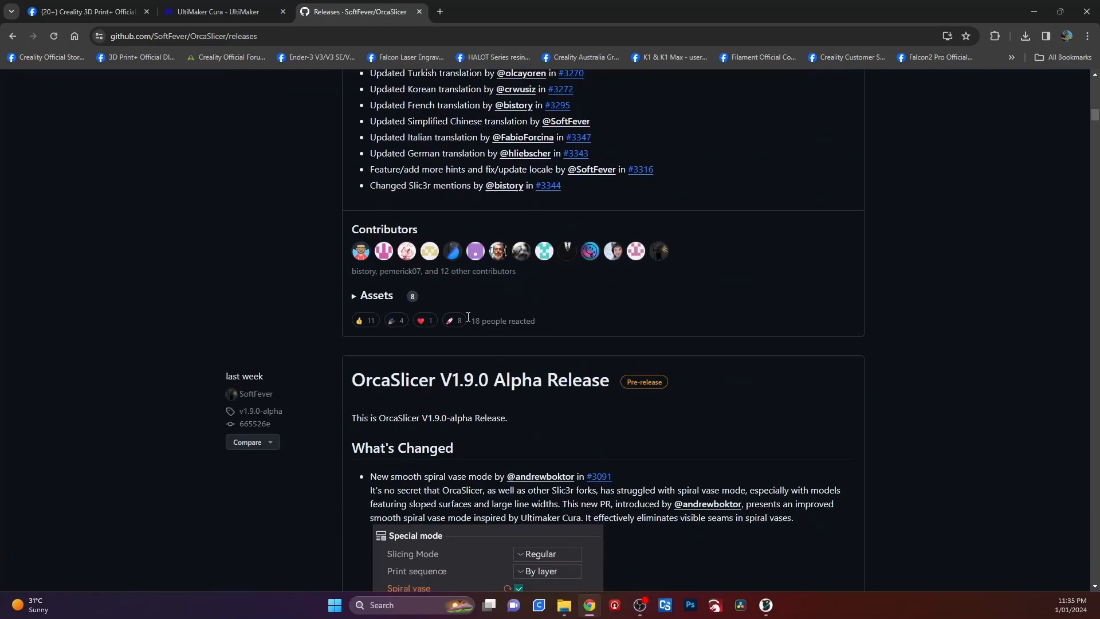
scroll(down, 3)
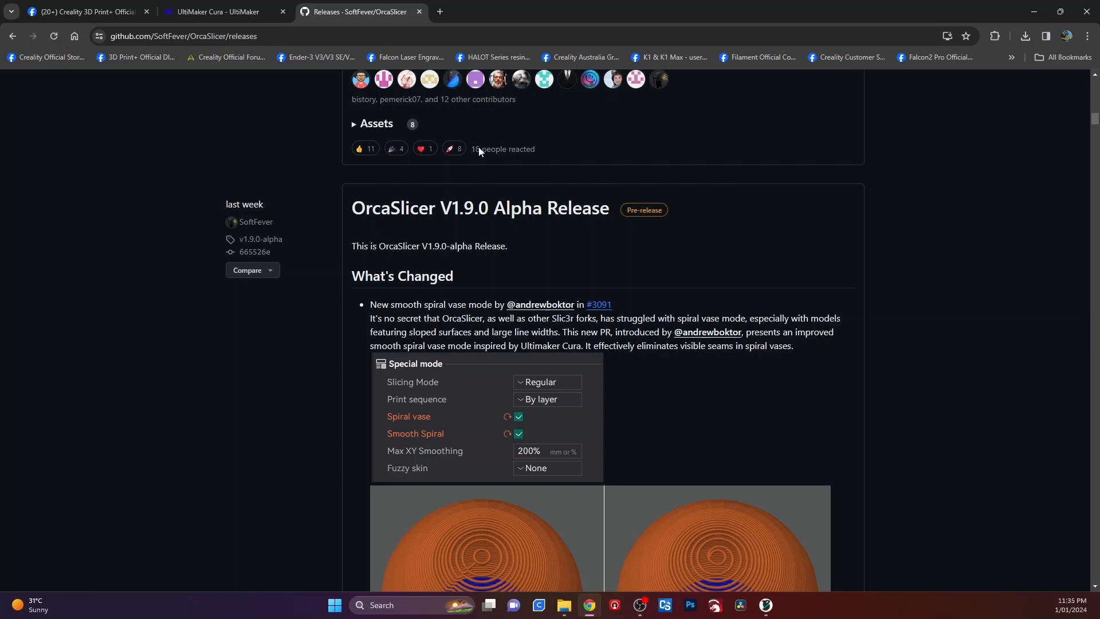
scroll(down, 3)
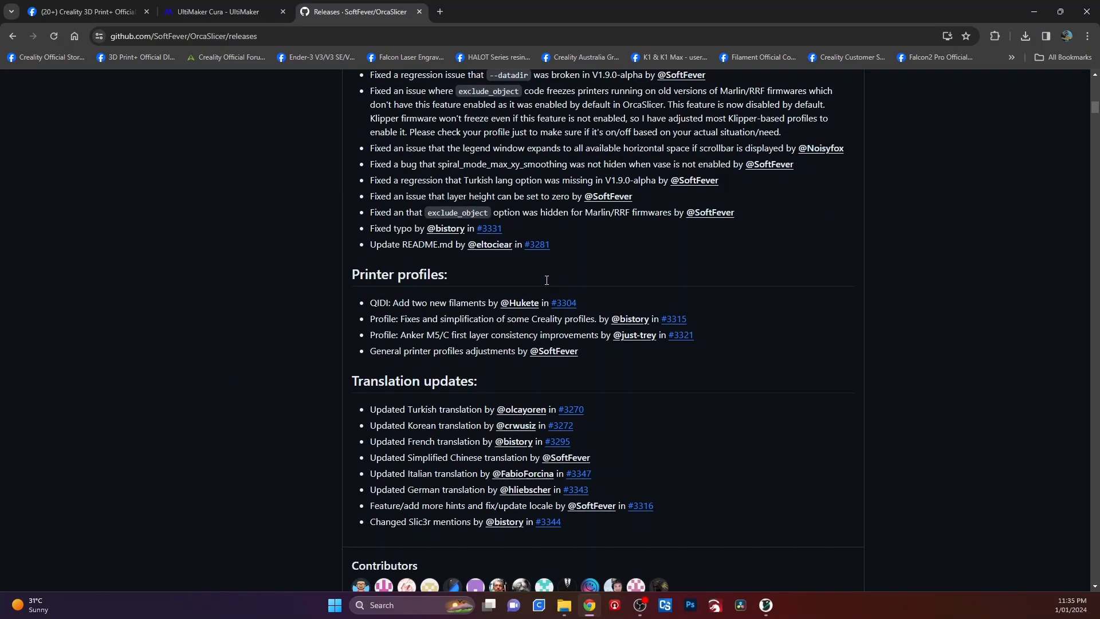
scroll(up, 3)
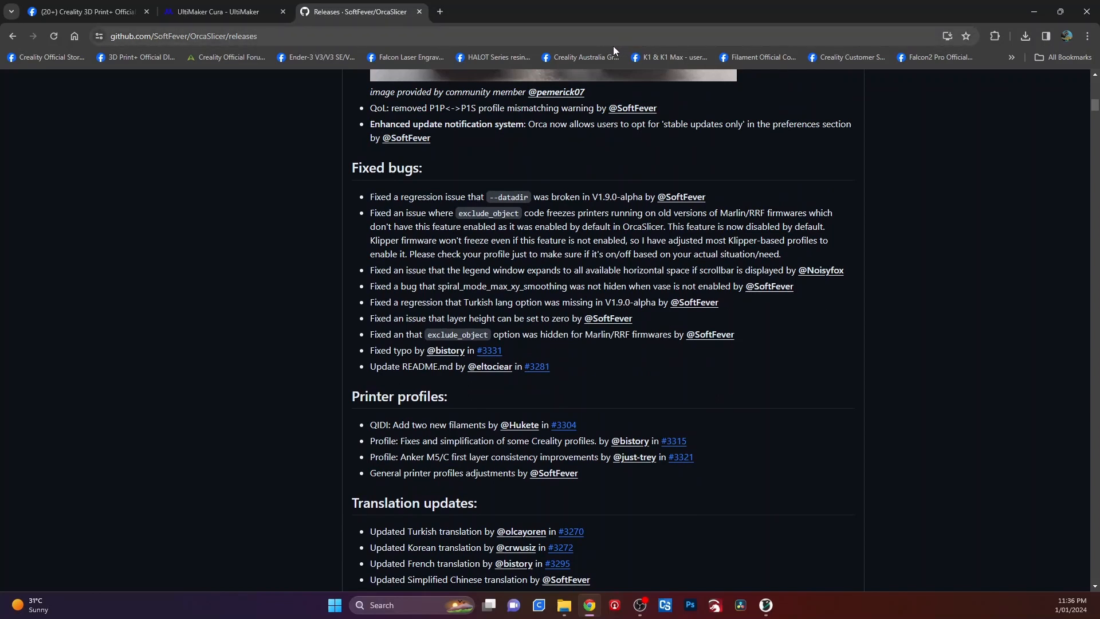
mouse_move(585, 78)
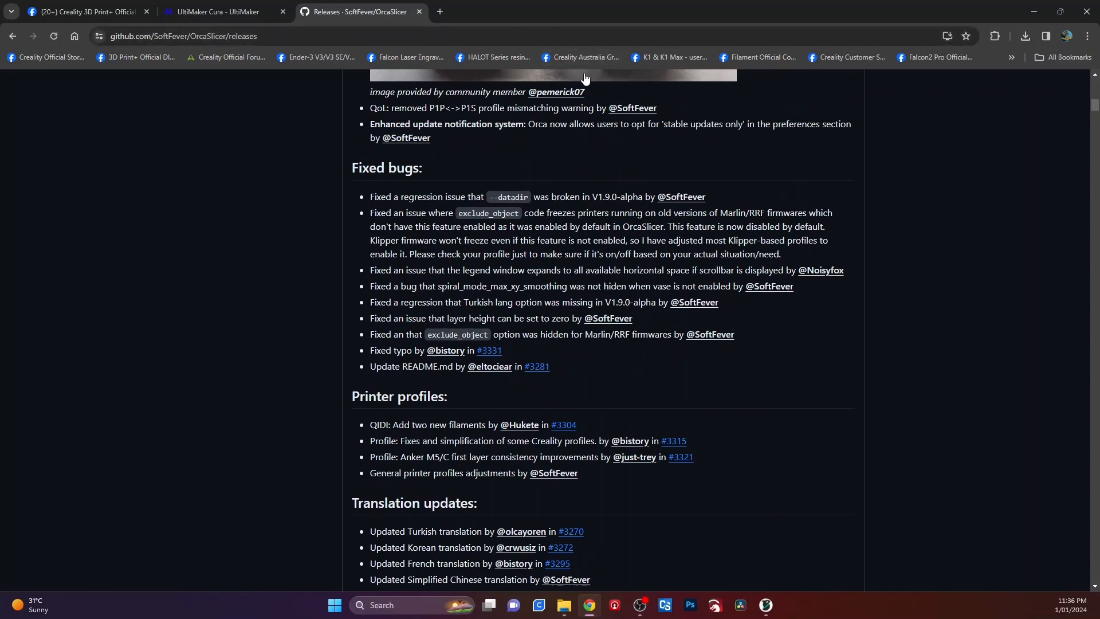
Step: Continue down to the V1.8.1 Official Release with its Windows, Mac and Linux assets
scroll(down, 3)
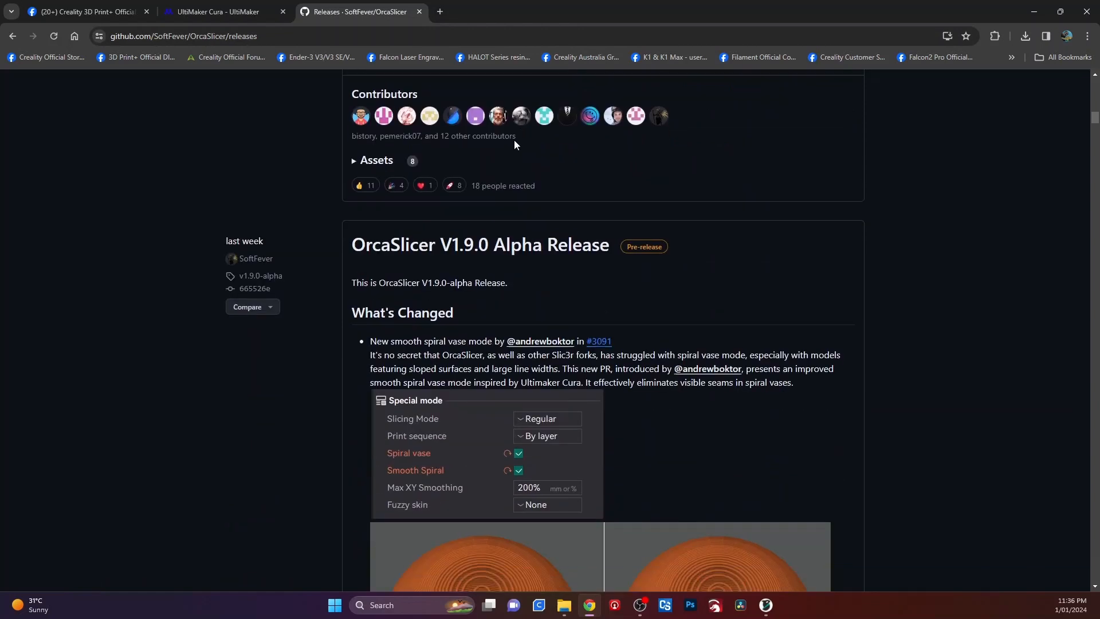
scroll(down, 3)
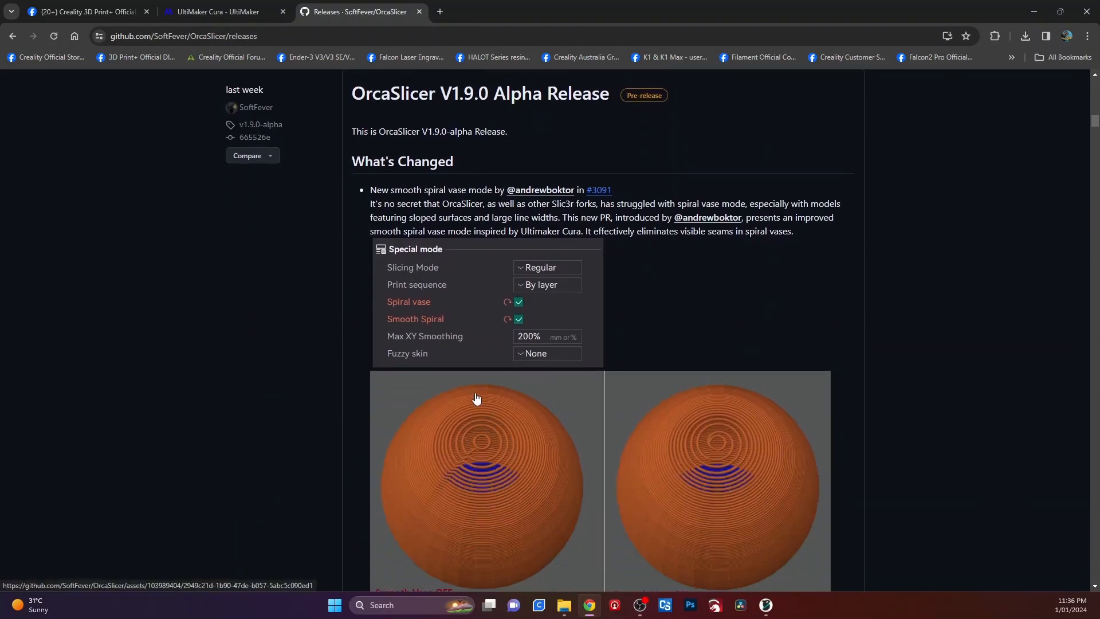
scroll(down, 3)
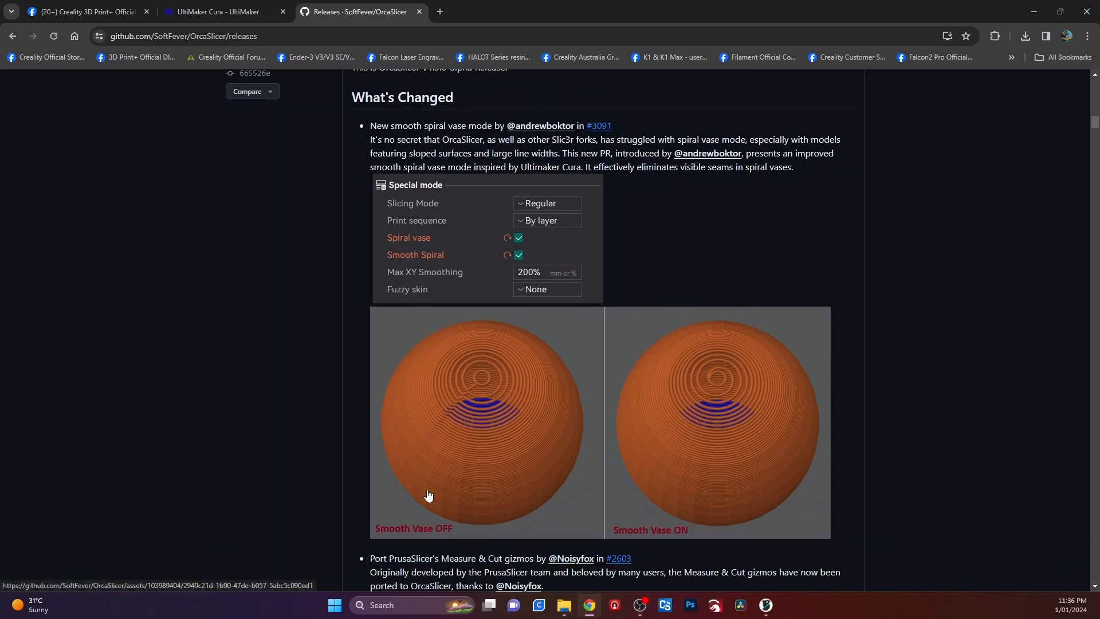
scroll(down, 3)
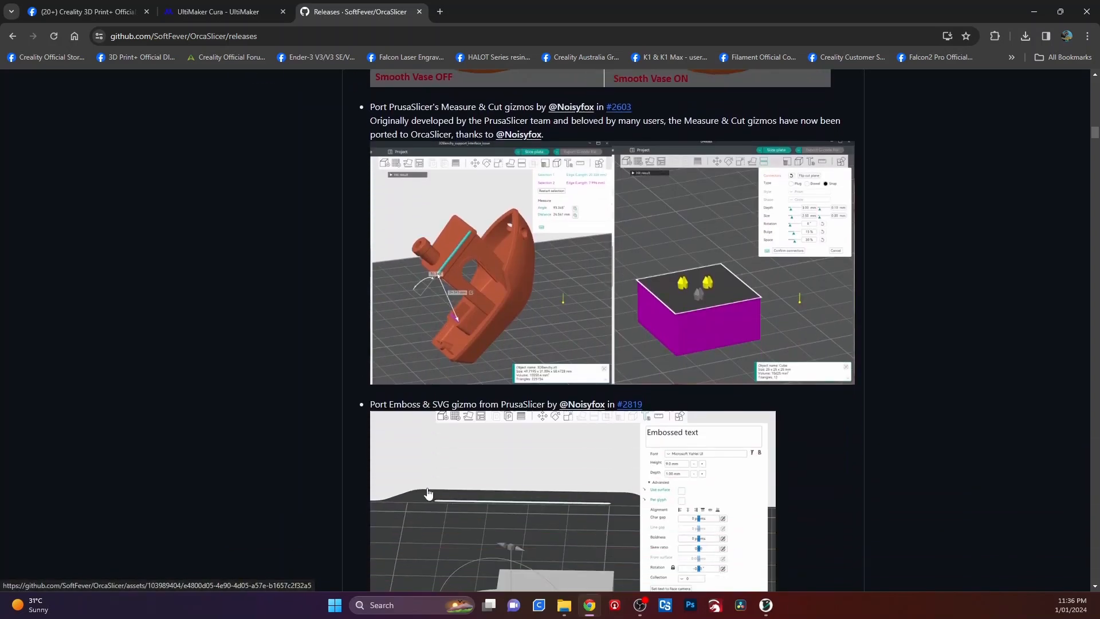
scroll(down, 3)
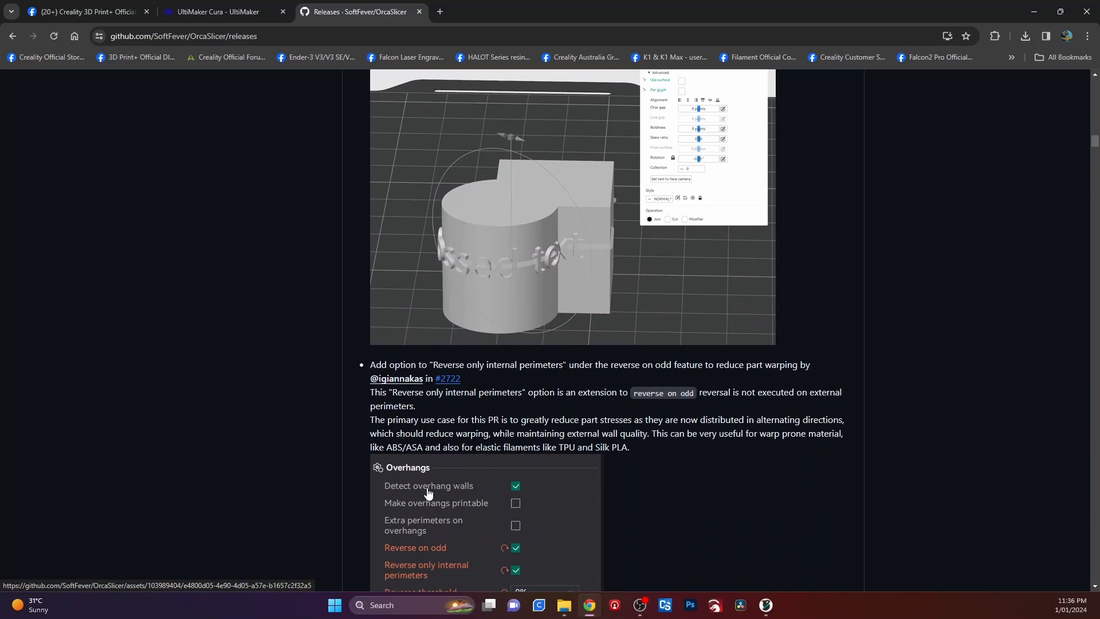
scroll(down, 3)
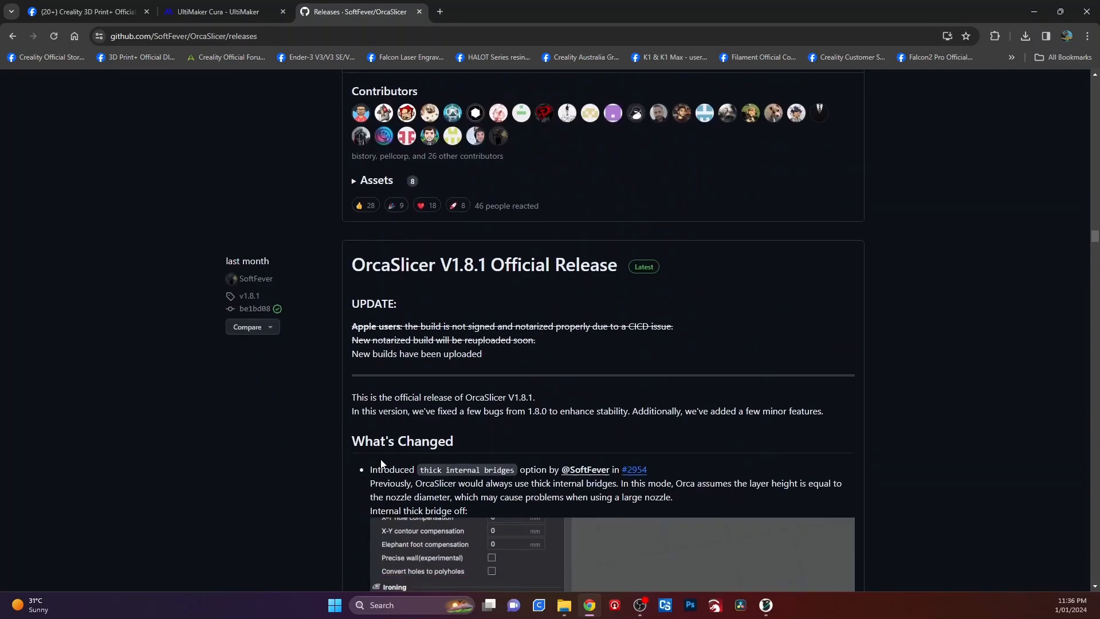
scroll(down, 3)
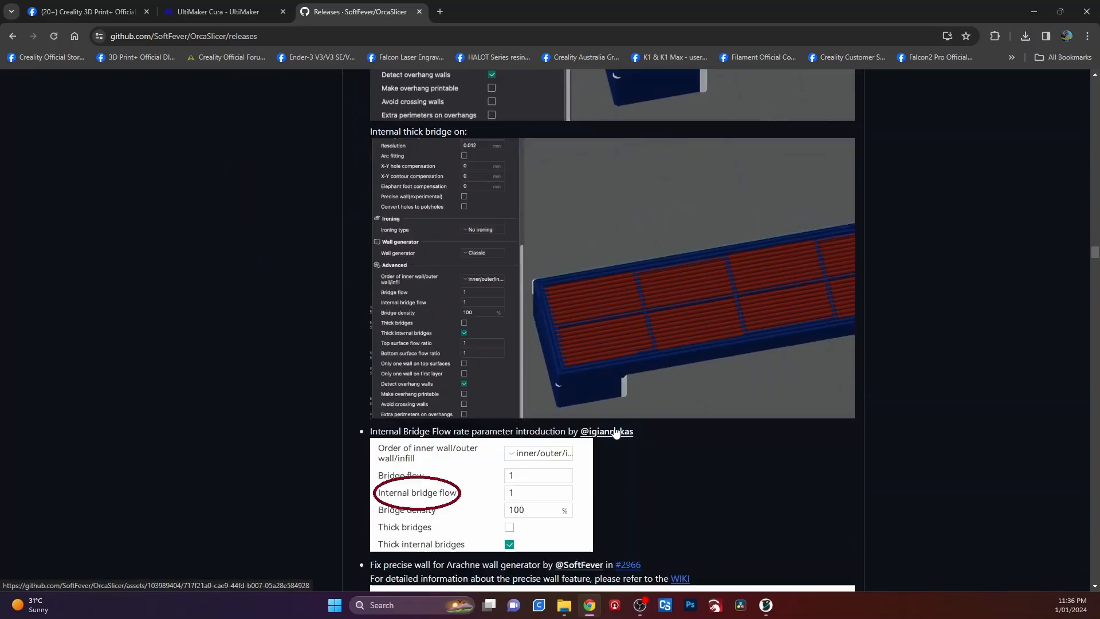
scroll(down, 3)
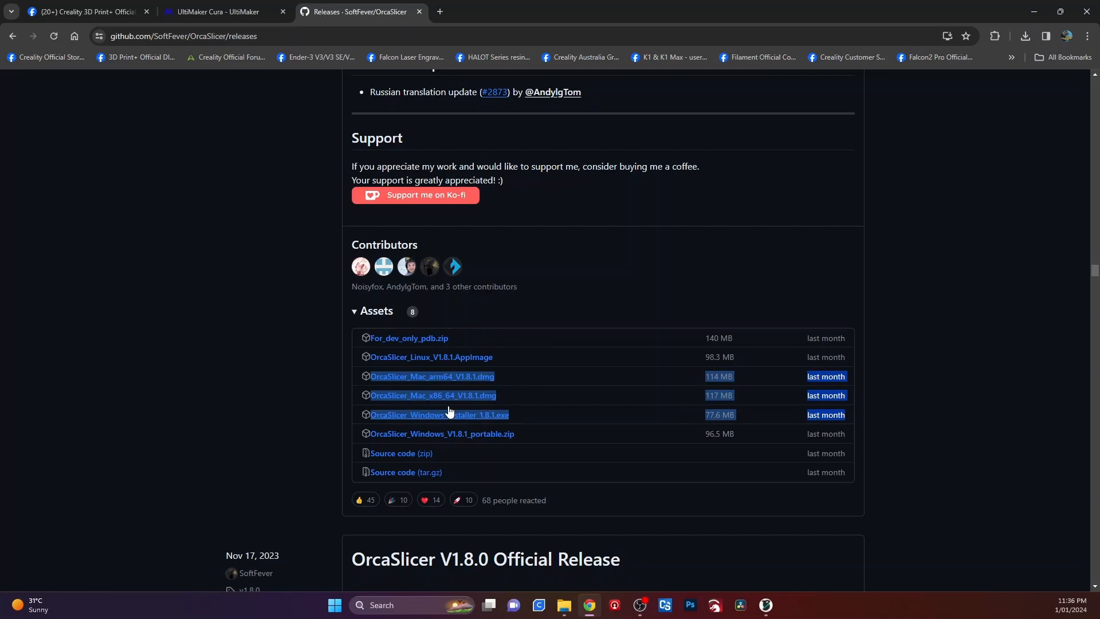
mouse_move(356, 448)
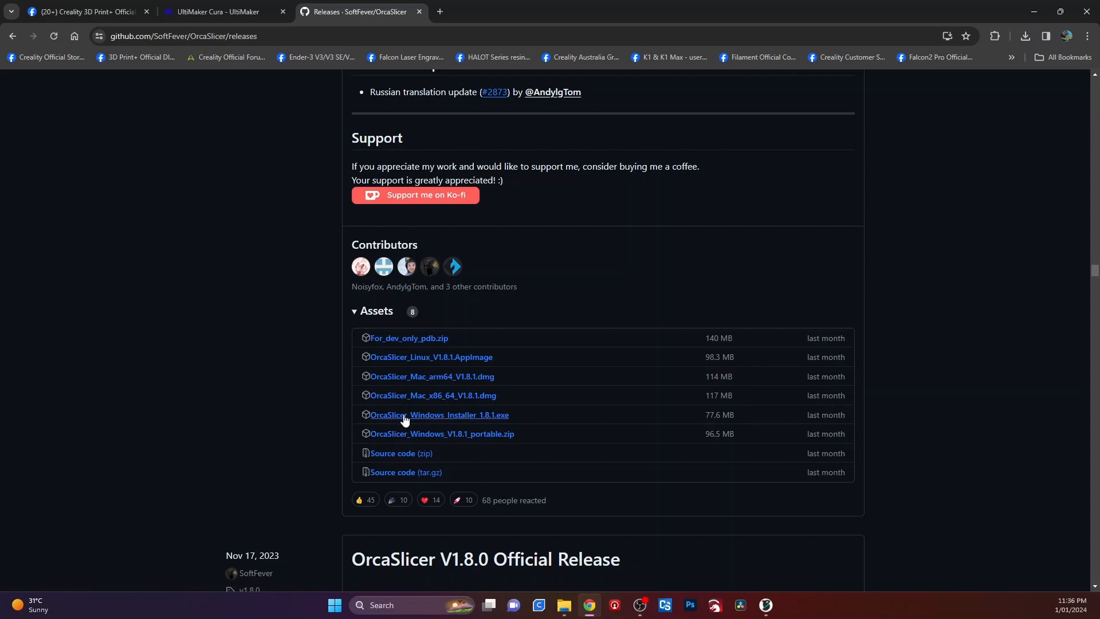
mouse_move(433, 415)
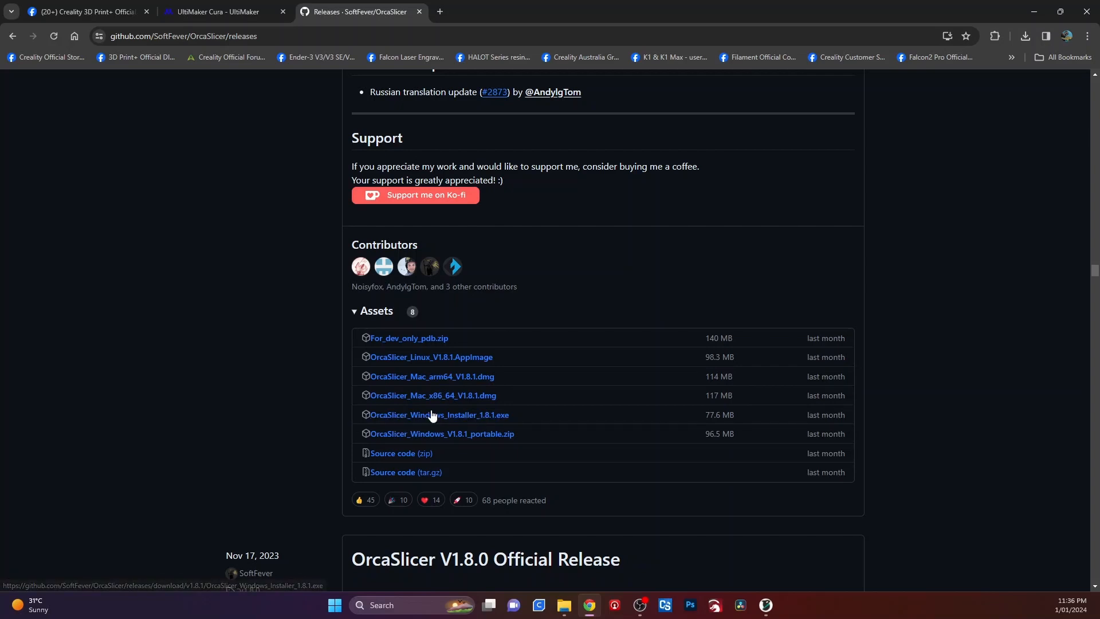
mouse_move(495, 421)
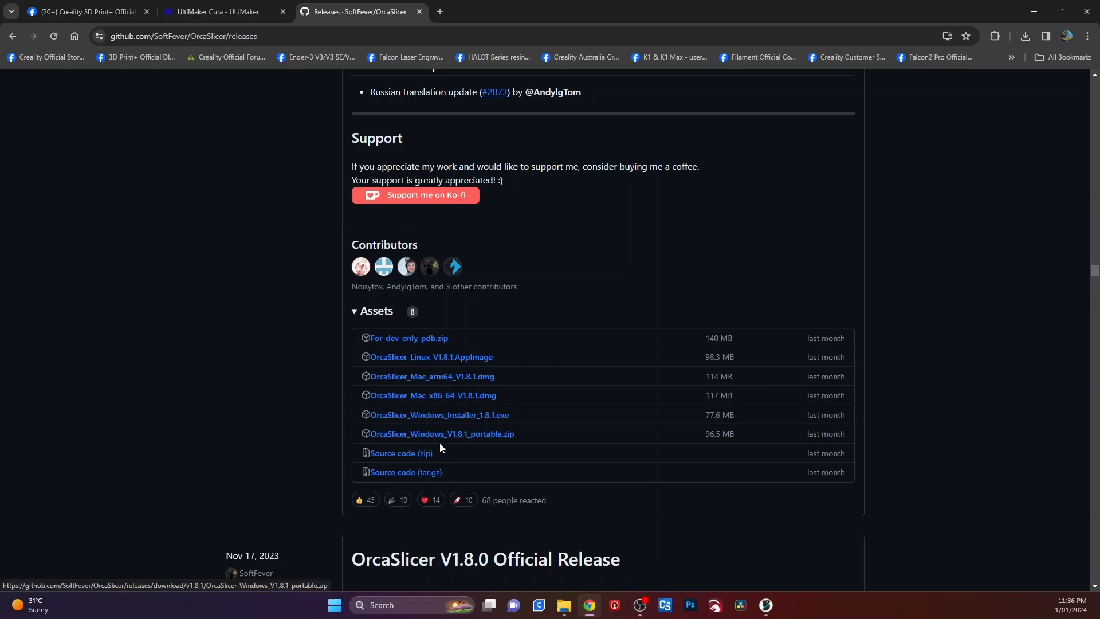
mouse_move(462, 438)
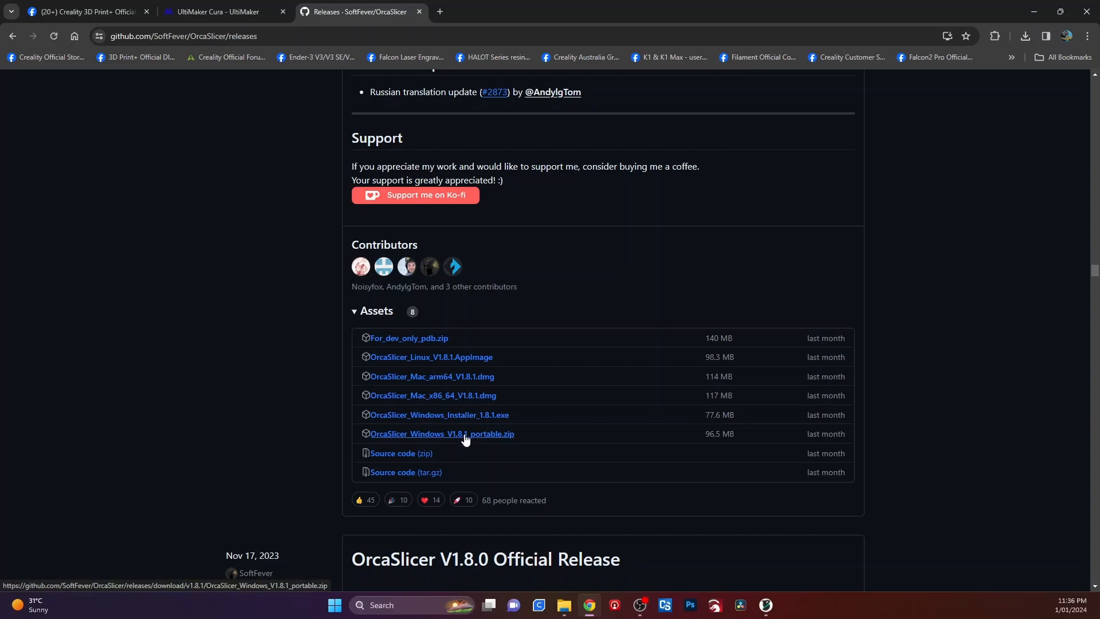
mouse_move(472, 443)
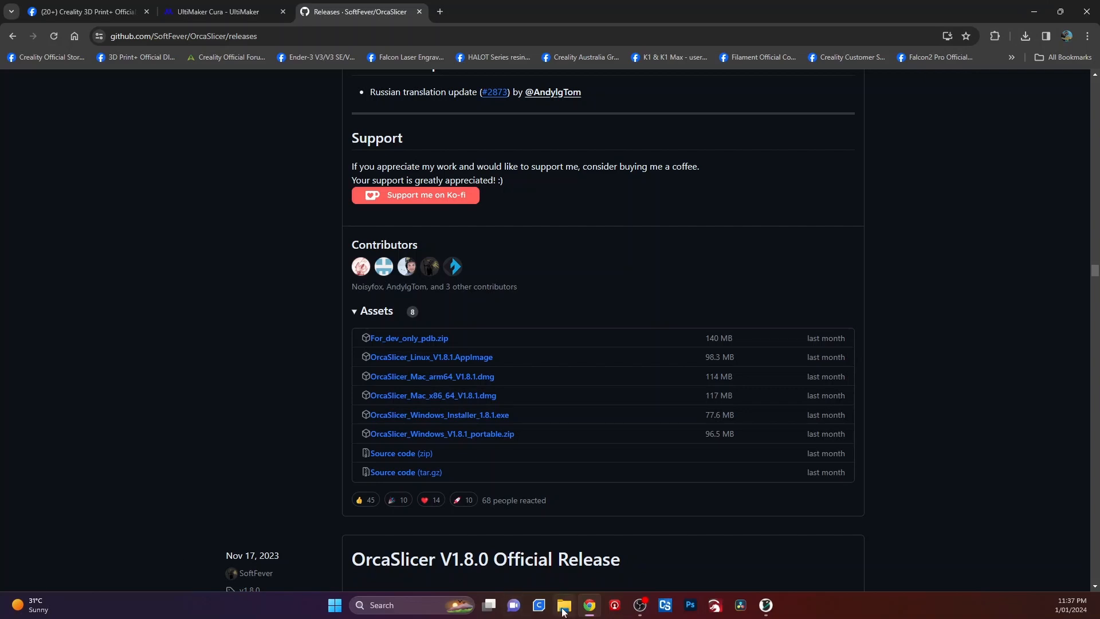
Step: Navigate File Explorer to the Orca Slicer 1.8.1 folder on Local Disk (C:)
click(565, 605)
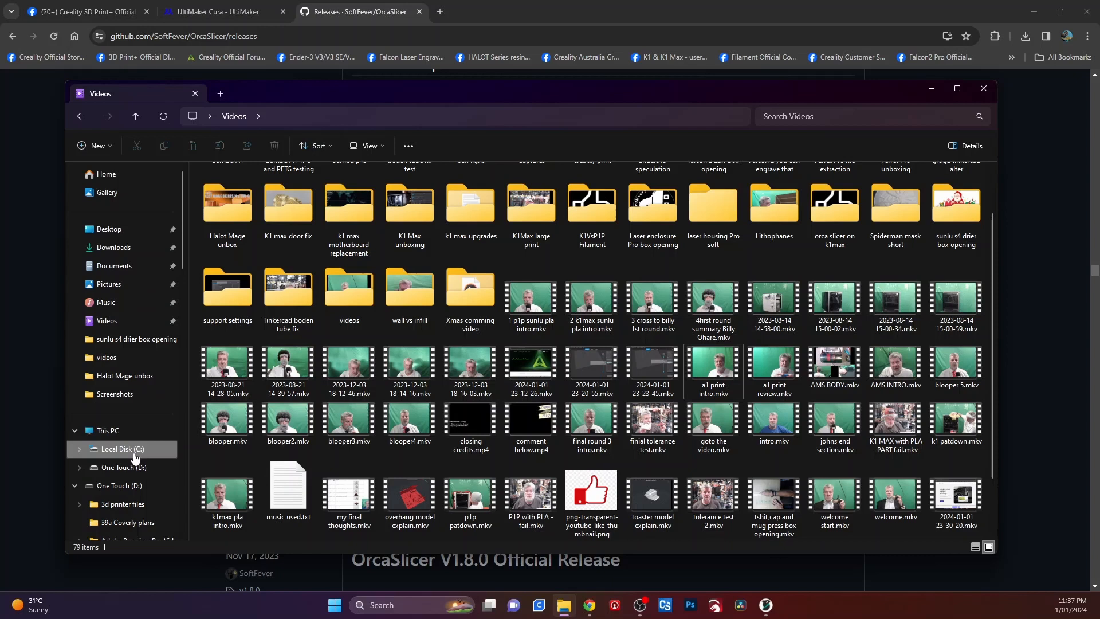
click(120, 449)
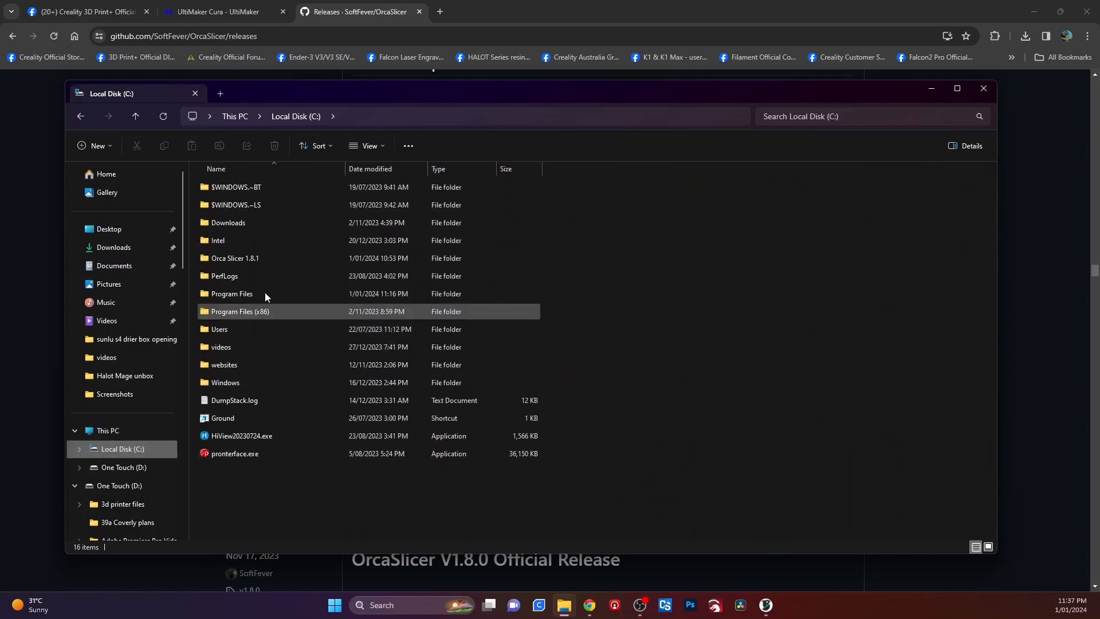
double_click(234, 257)
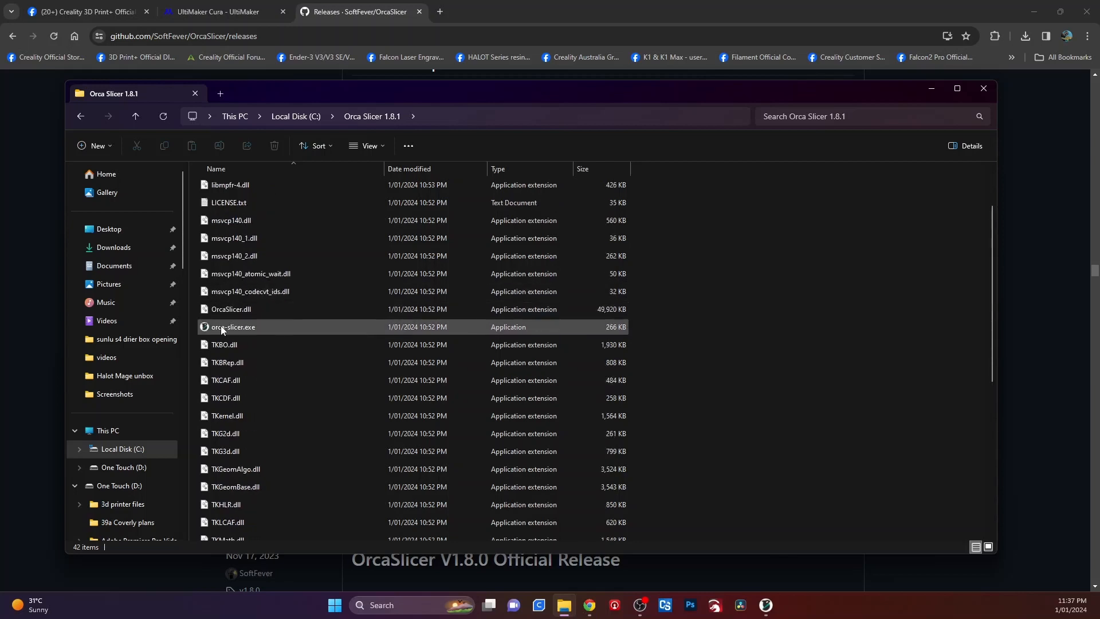
Step: Launch orca-slicer.exe from the folder so OrcaSlicer shows an empty build plate
click(234, 328)
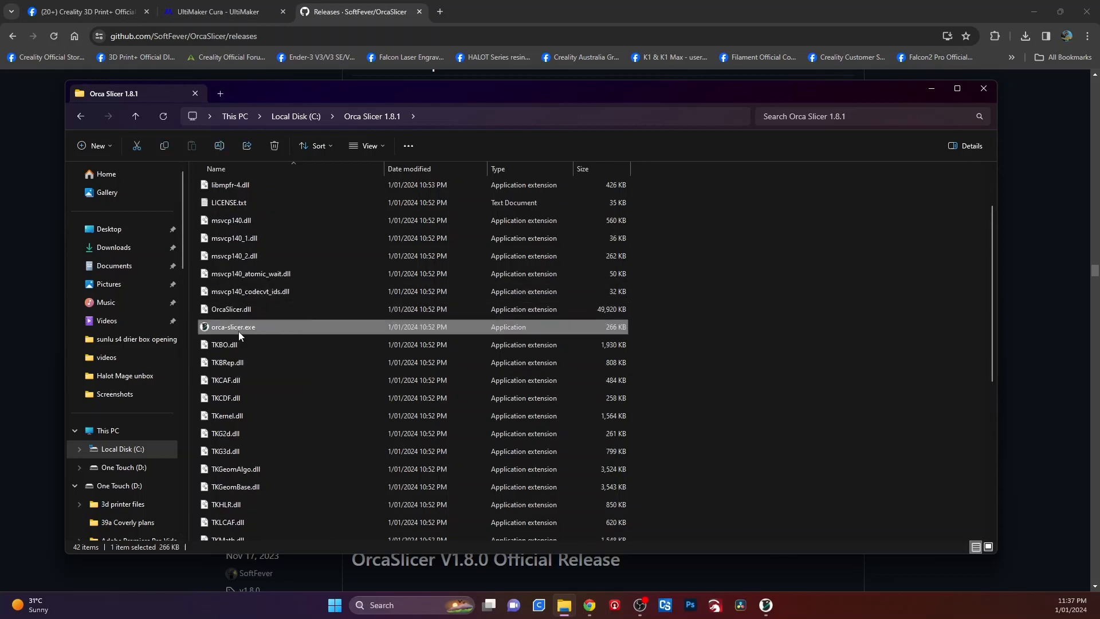
right_click(233, 326)
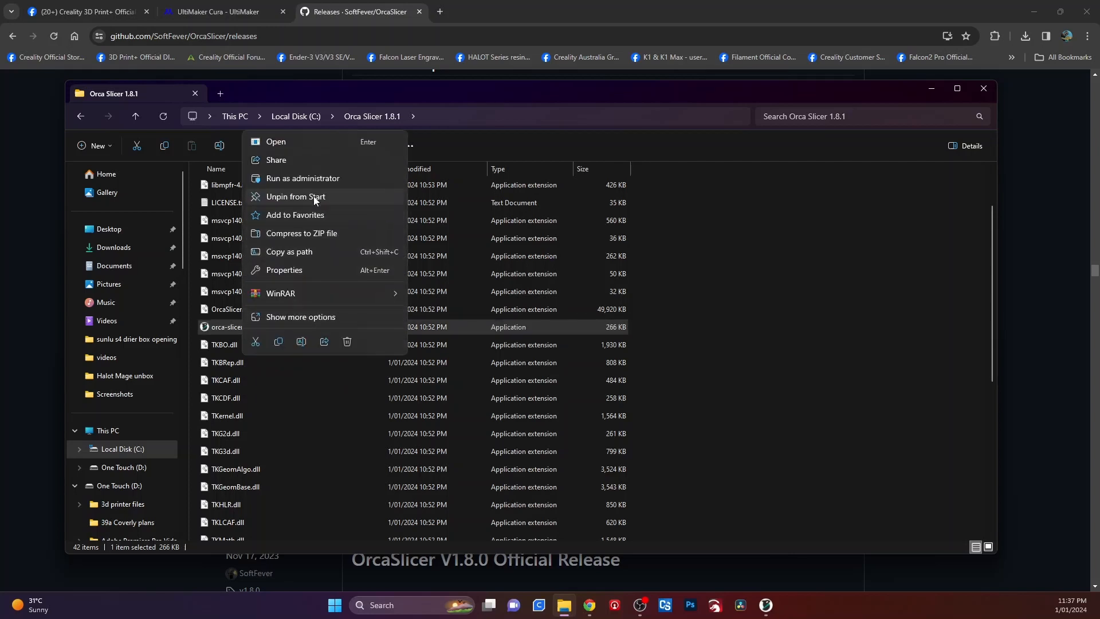
mouse_move(246, 209)
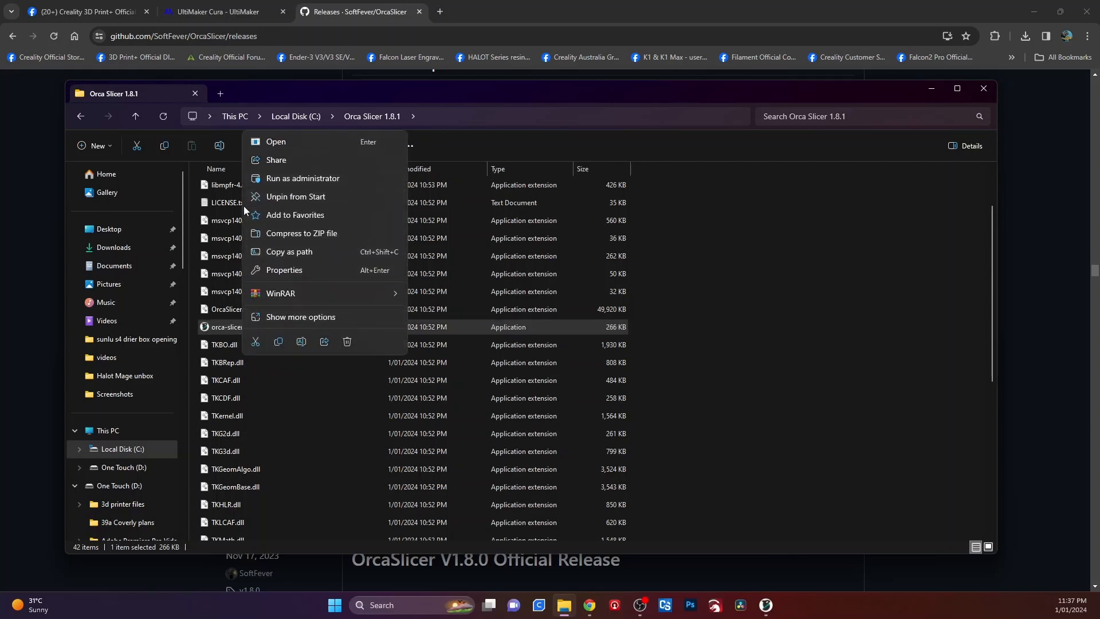
mouse_move(311, 202)
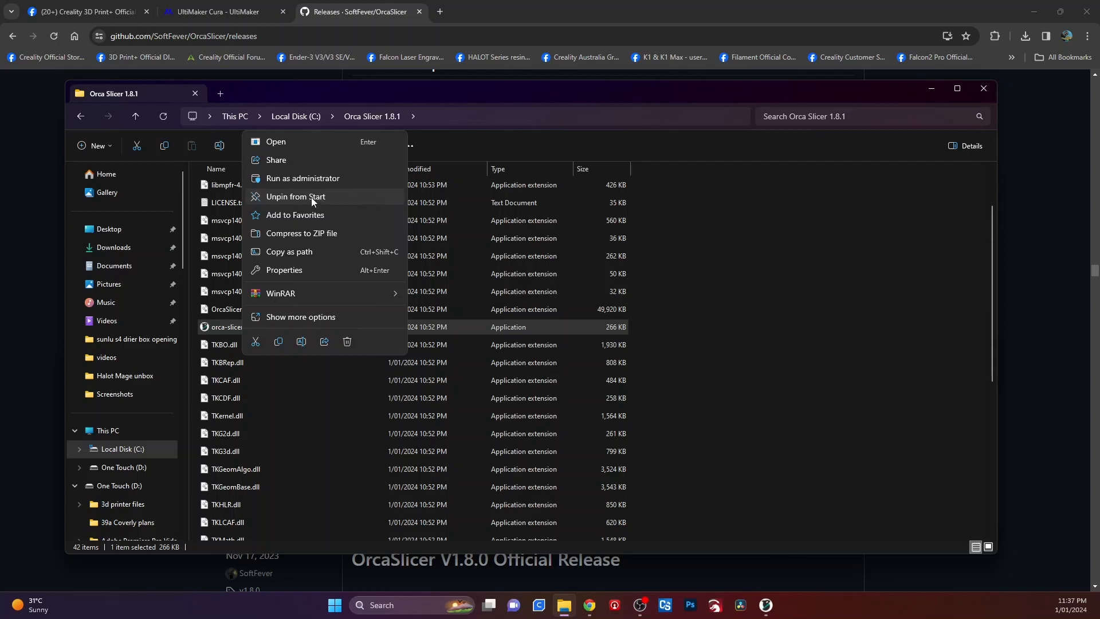
click(331, 605)
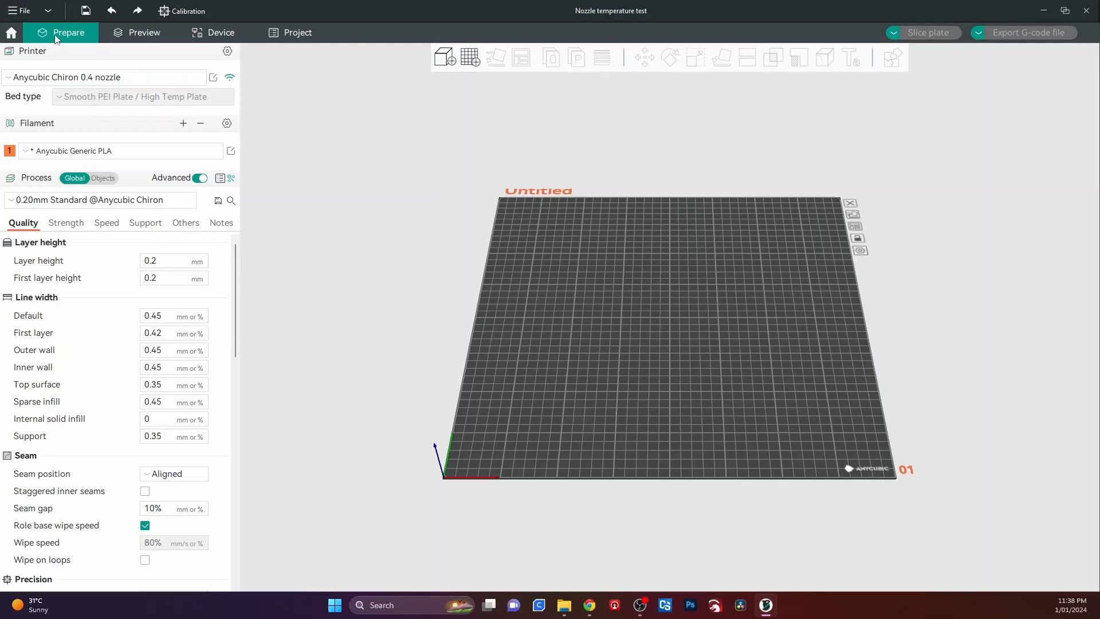
Step: Set Brim type to No-brim in the Process > Others settings
click(144, 223)
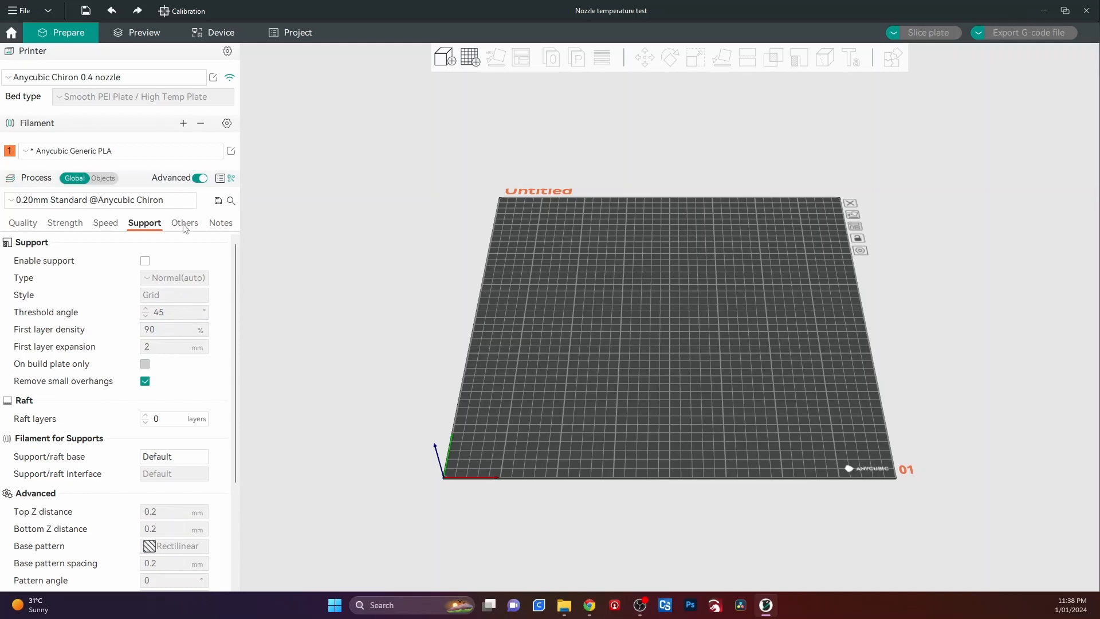
click(185, 223)
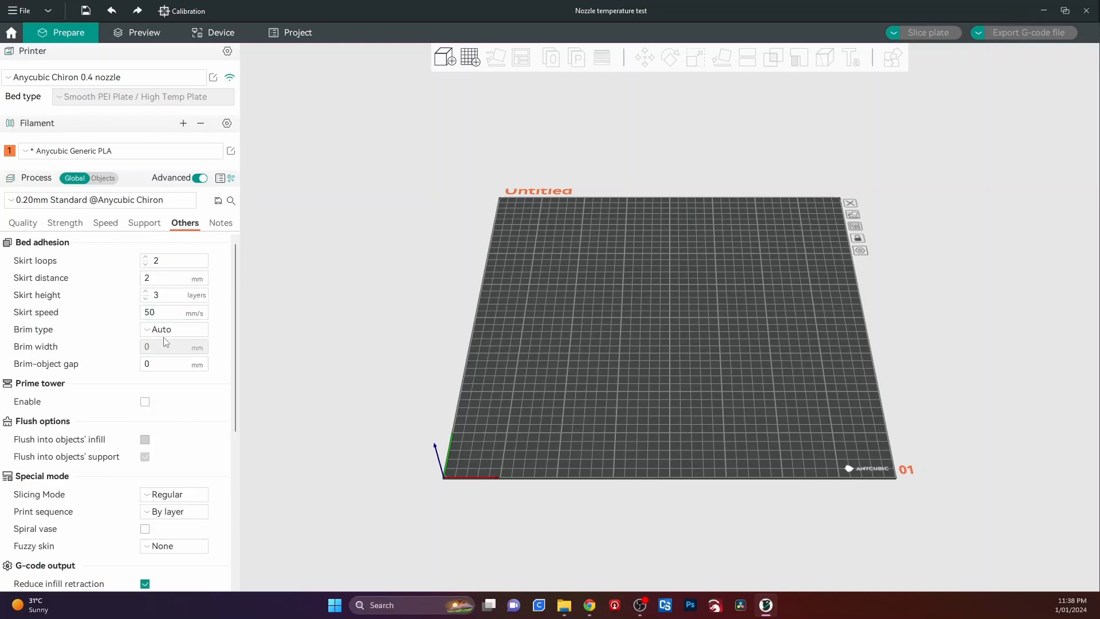
click(174, 330)
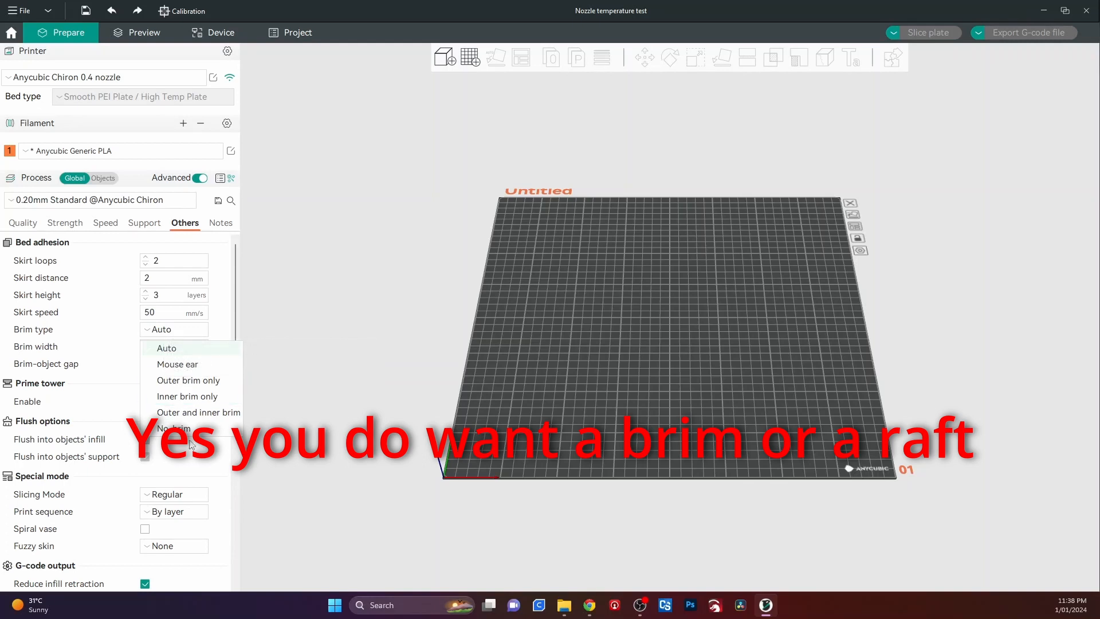
click(172, 428)
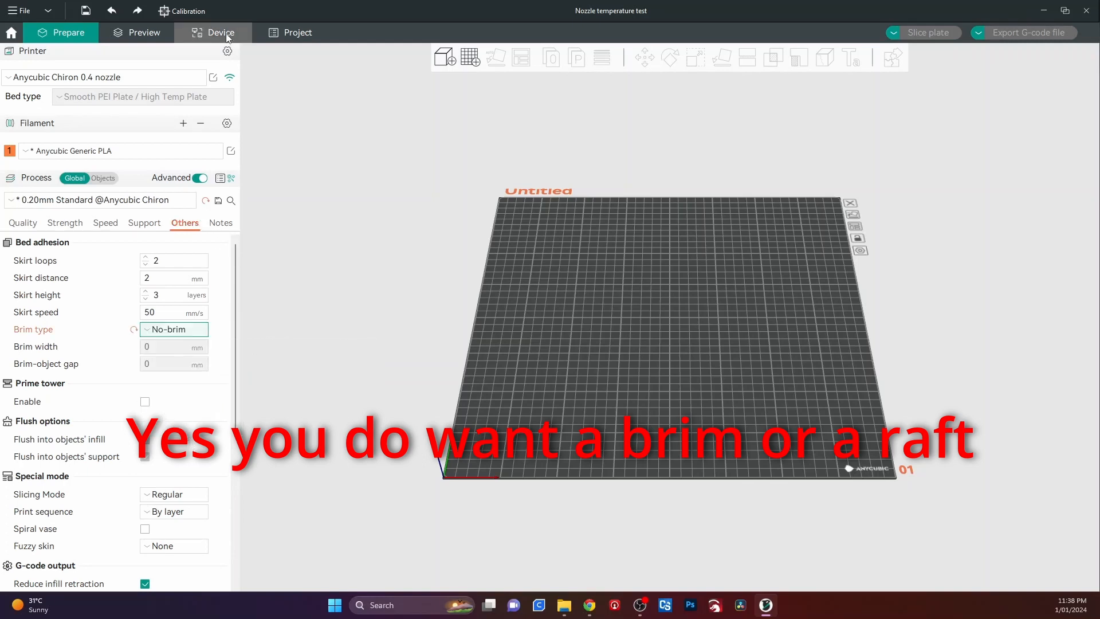
mouse_move(259, 49)
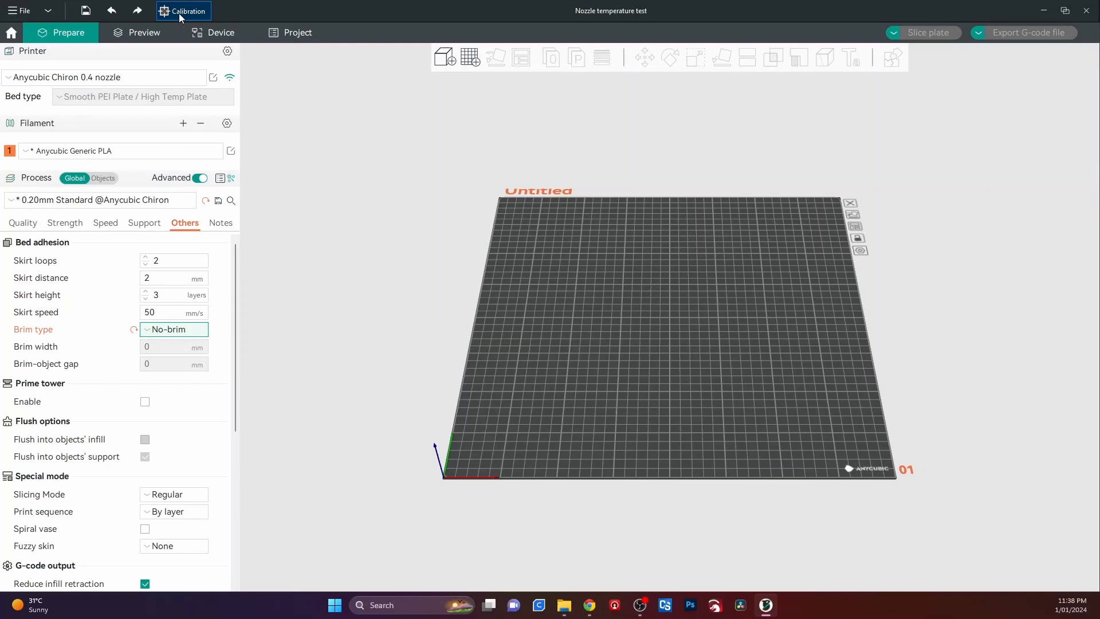
Step: Configure a PLA temperature calibration from 250 down to 190 °C and confirm it
click(190, 11)
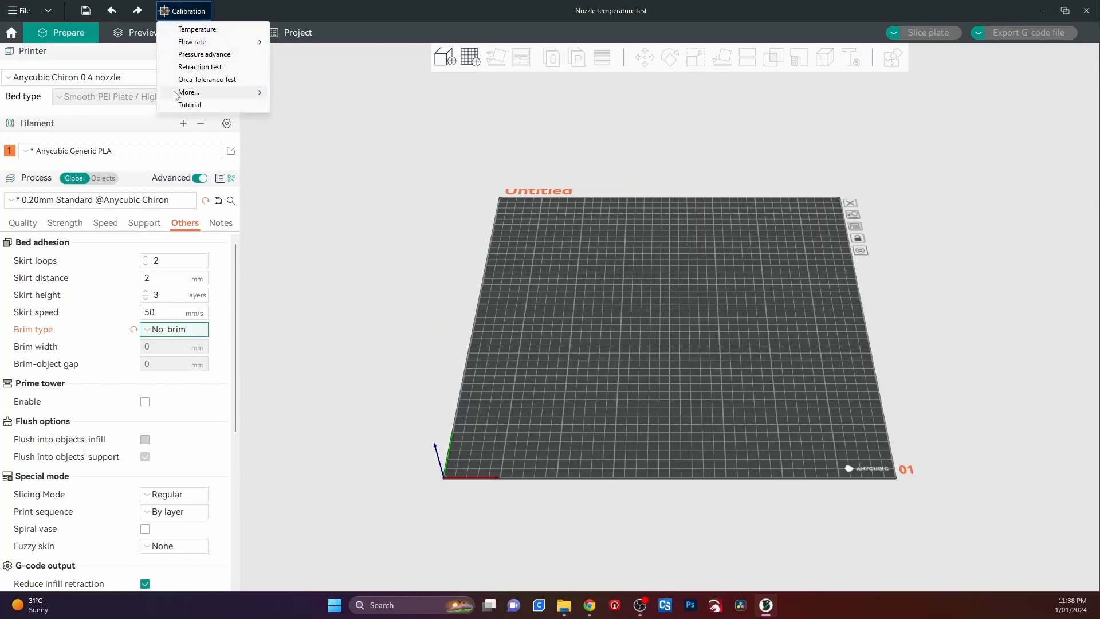
mouse_move(189, 47)
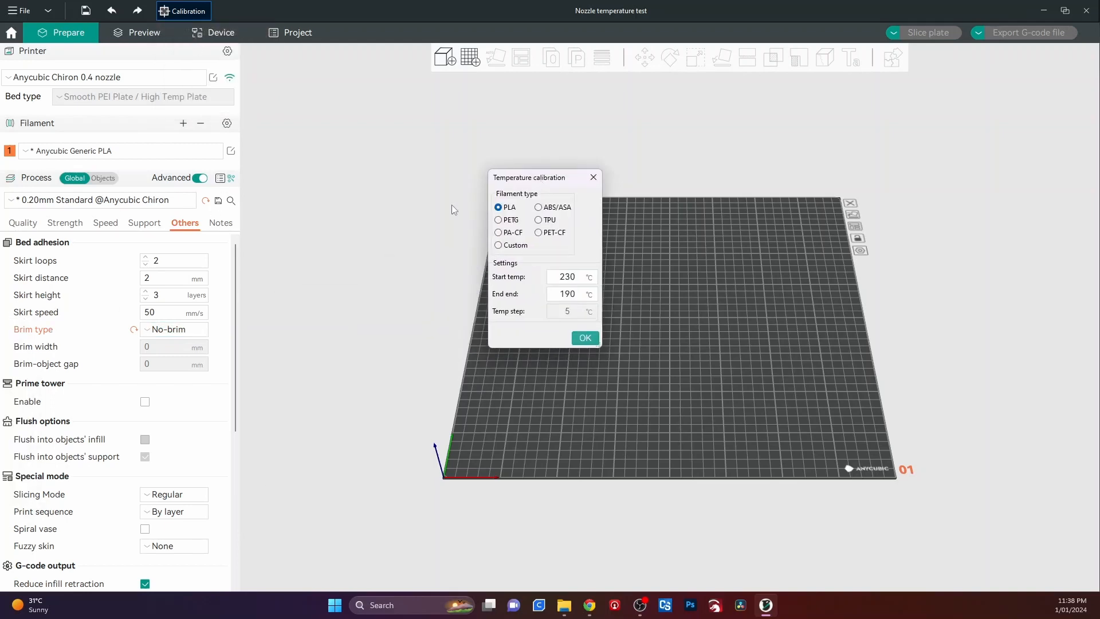
mouse_move(681, 343)
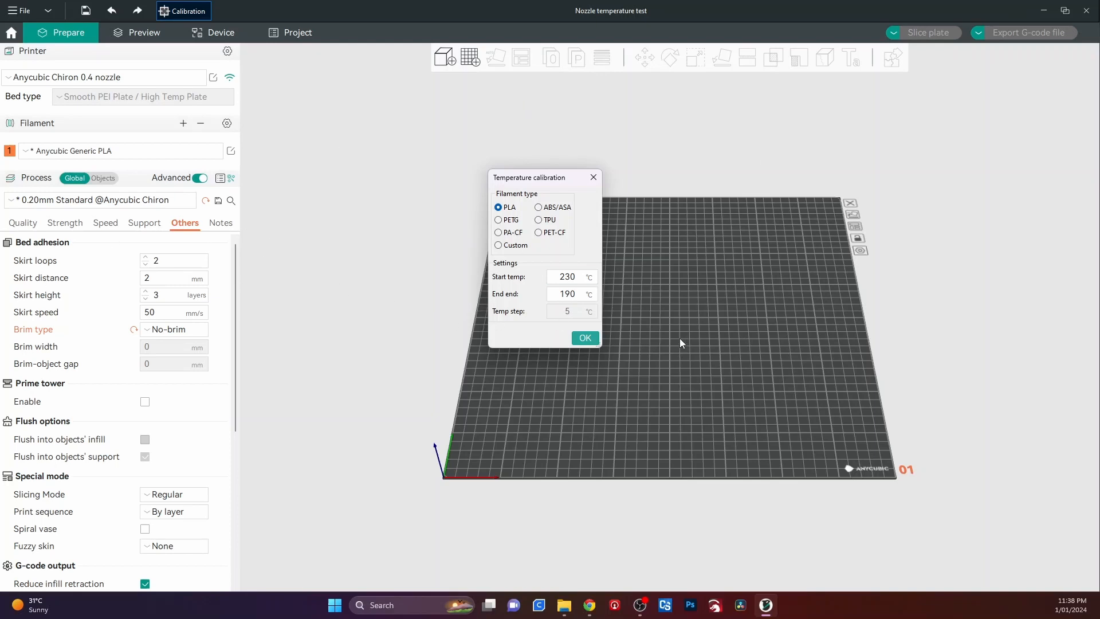
mouse_move(845, 290)
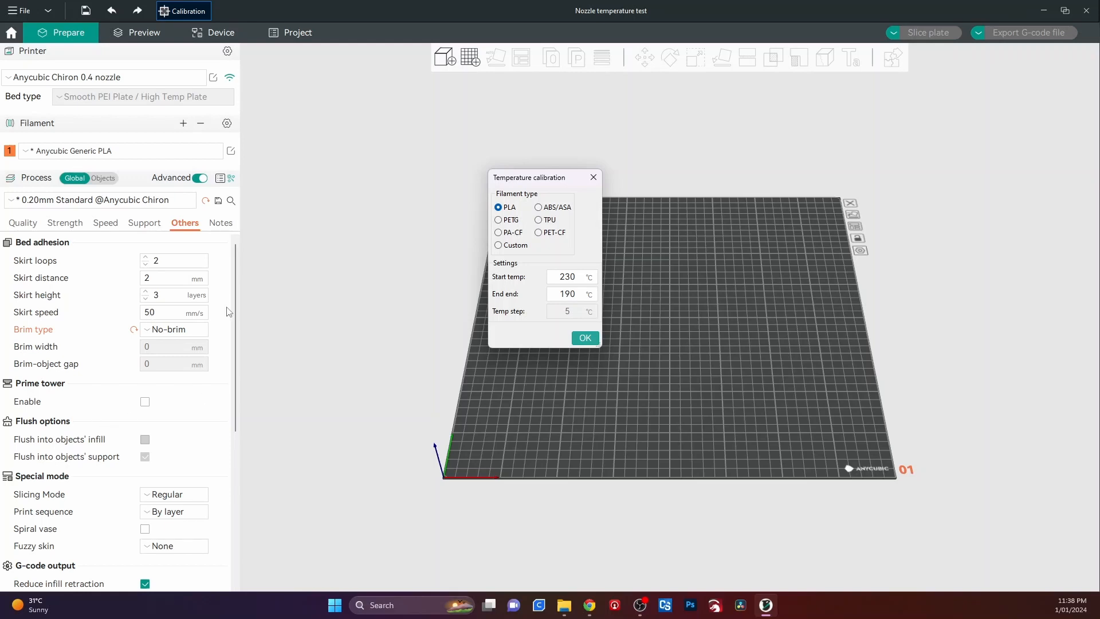
mouse_move(504, 196)
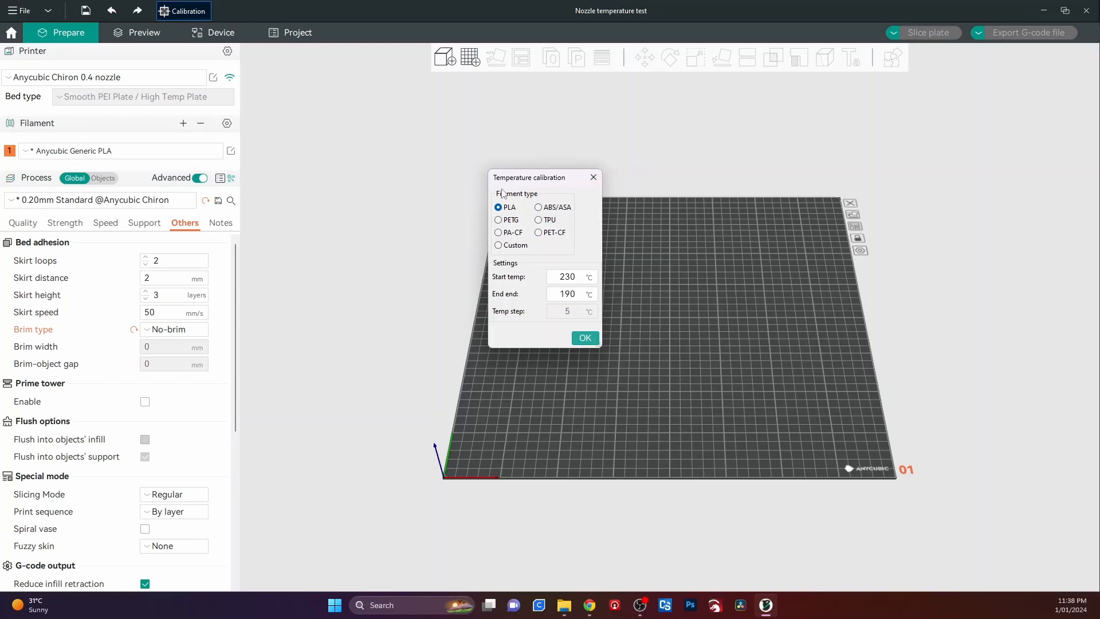
mouse_move(542, 194)
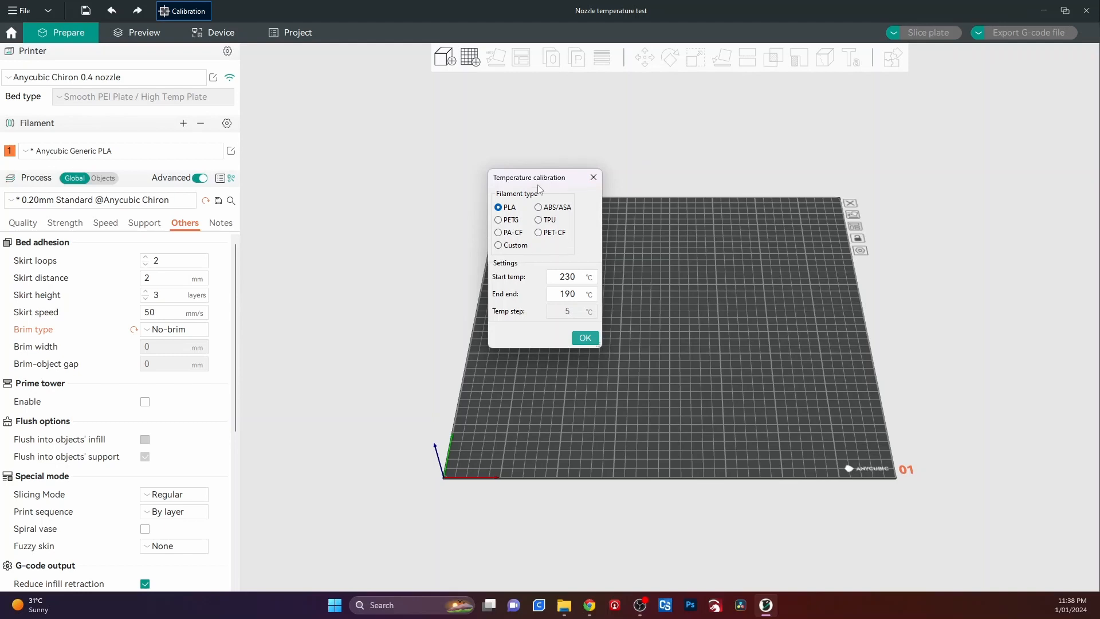
click(571, 276)
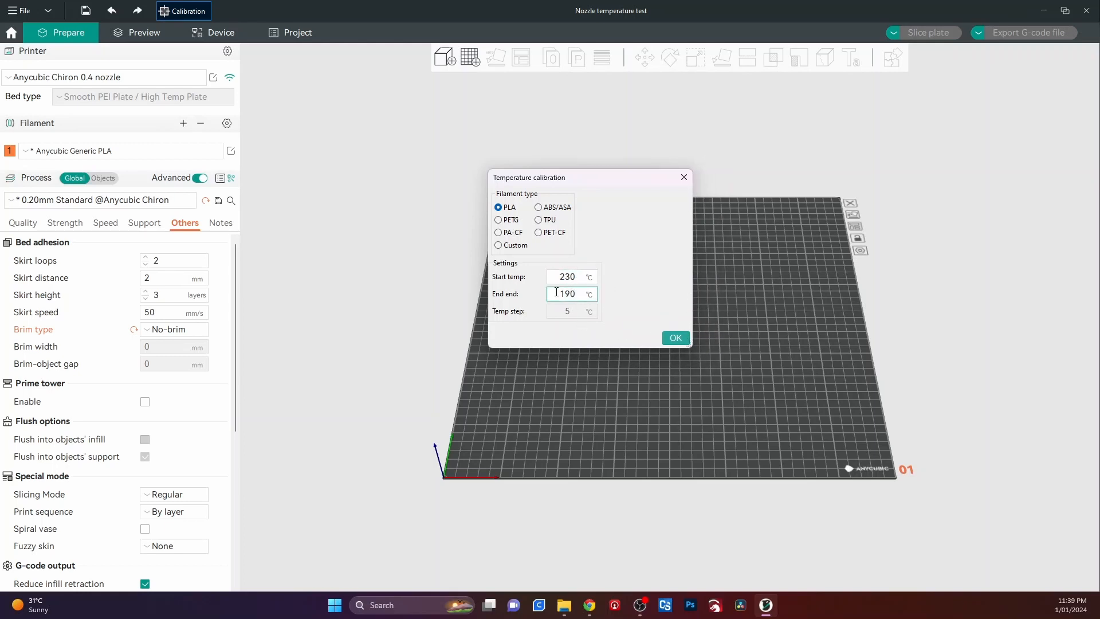
click(573, 277)
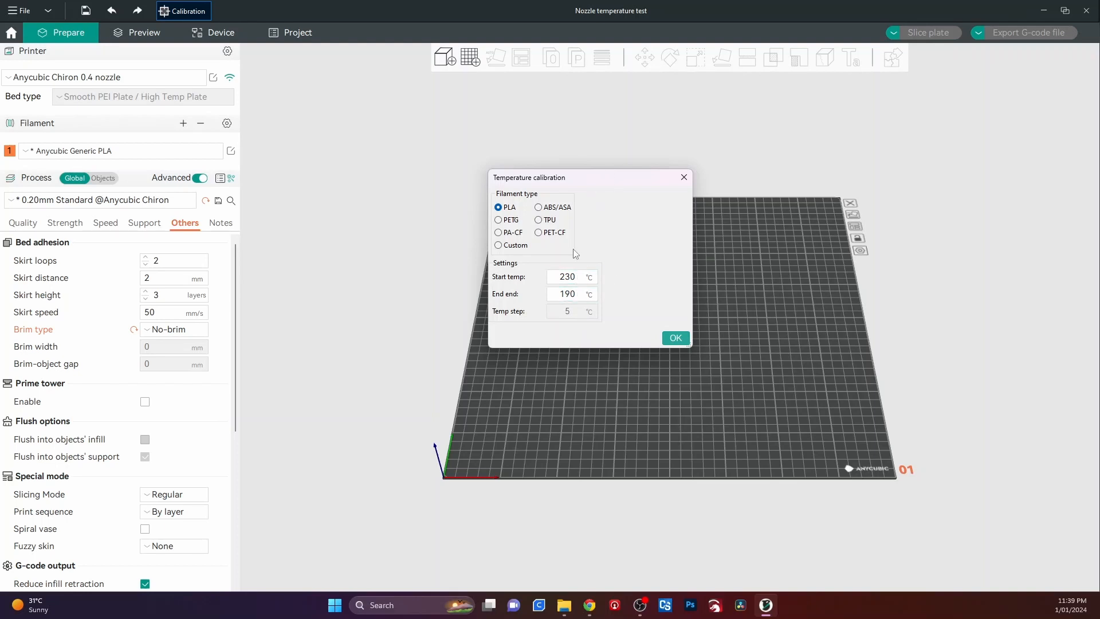
click(569, 276)
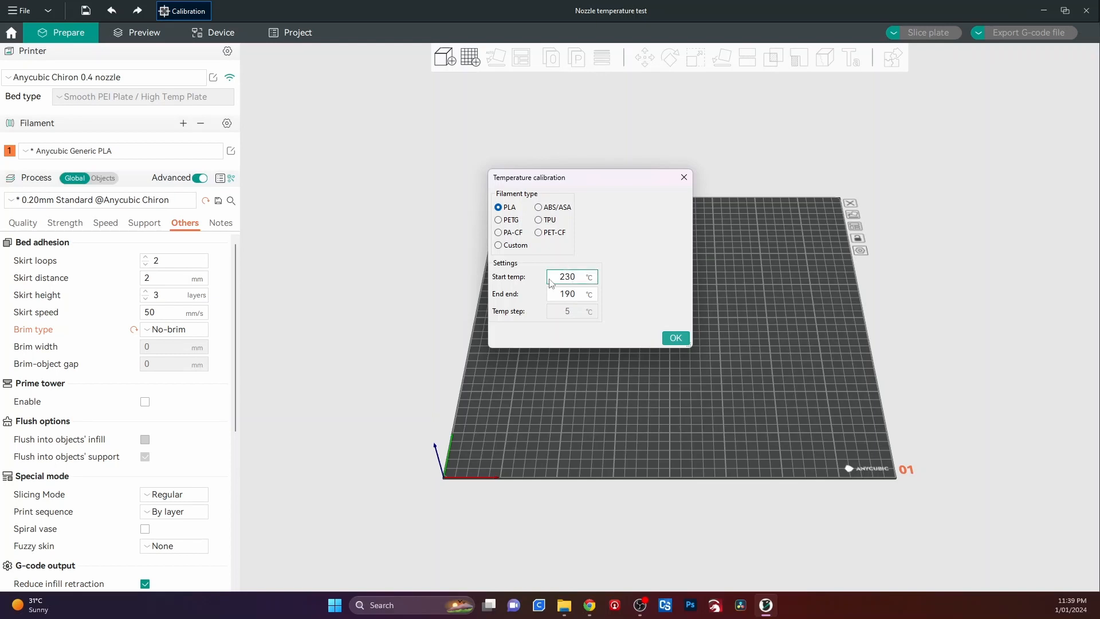
click(569, 276)
text(250)
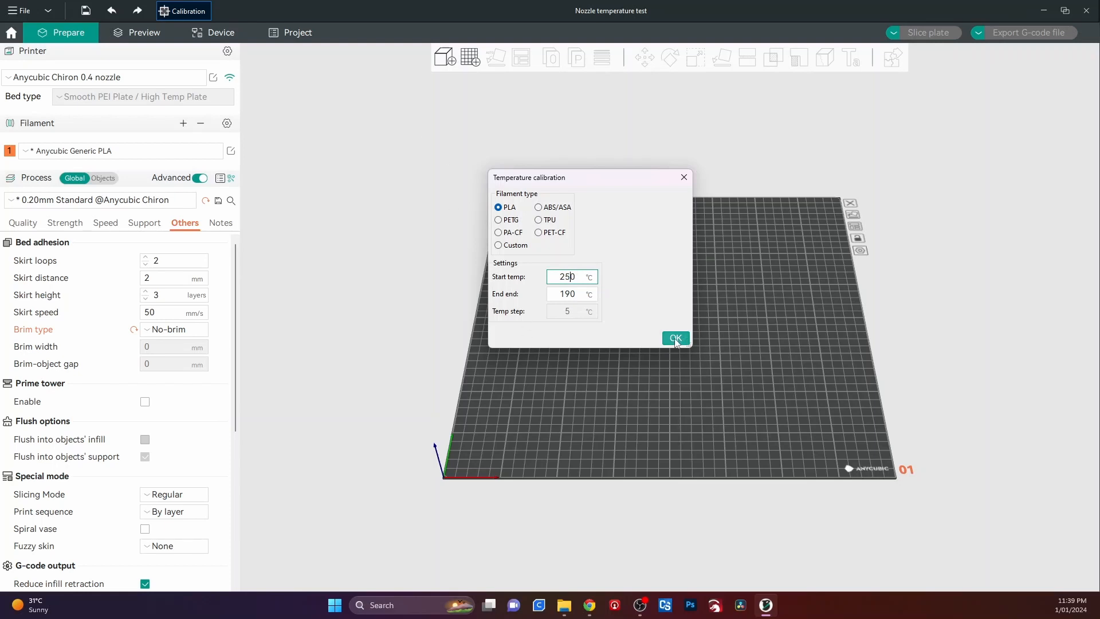
click(675, 338)
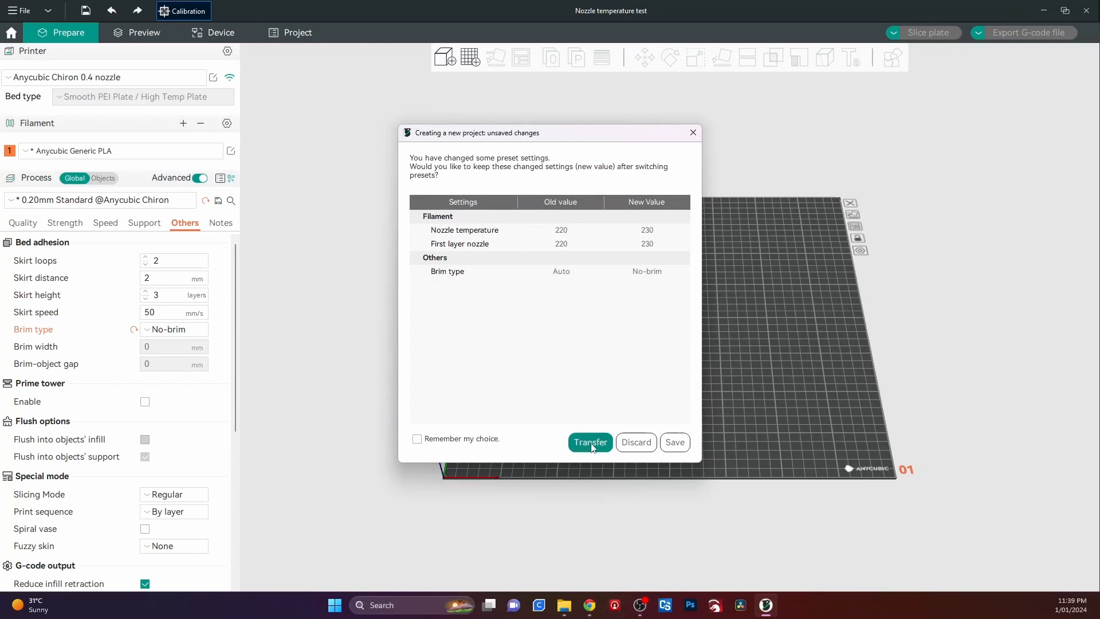
Step: Transfer the changed settings so the temperature tower loads onto the plate
click(590, 443)
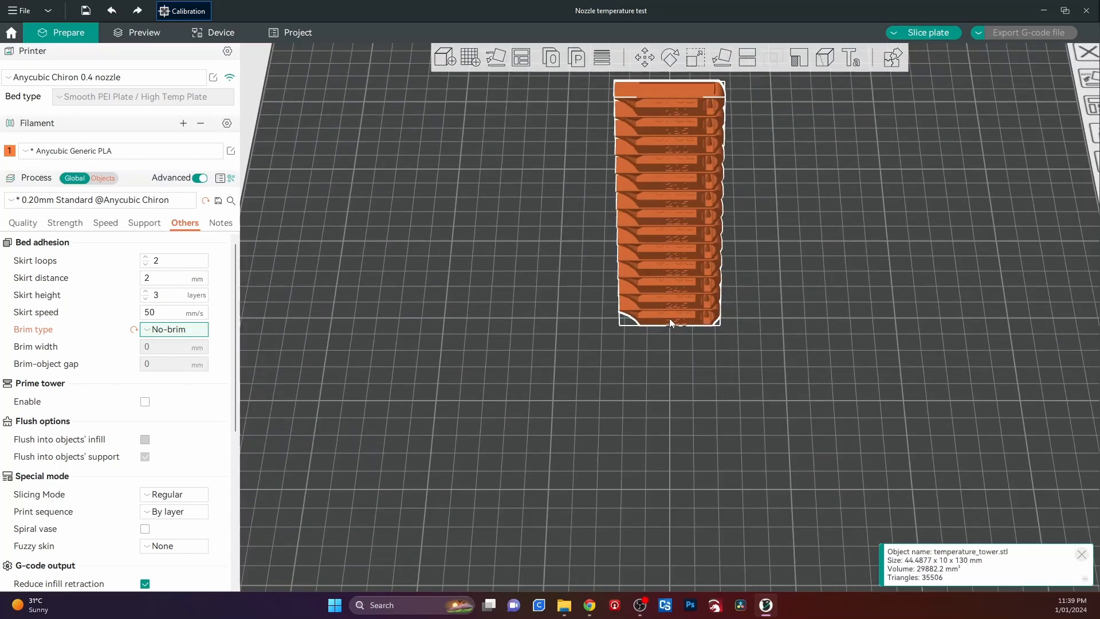
mouse_move(676, 123)
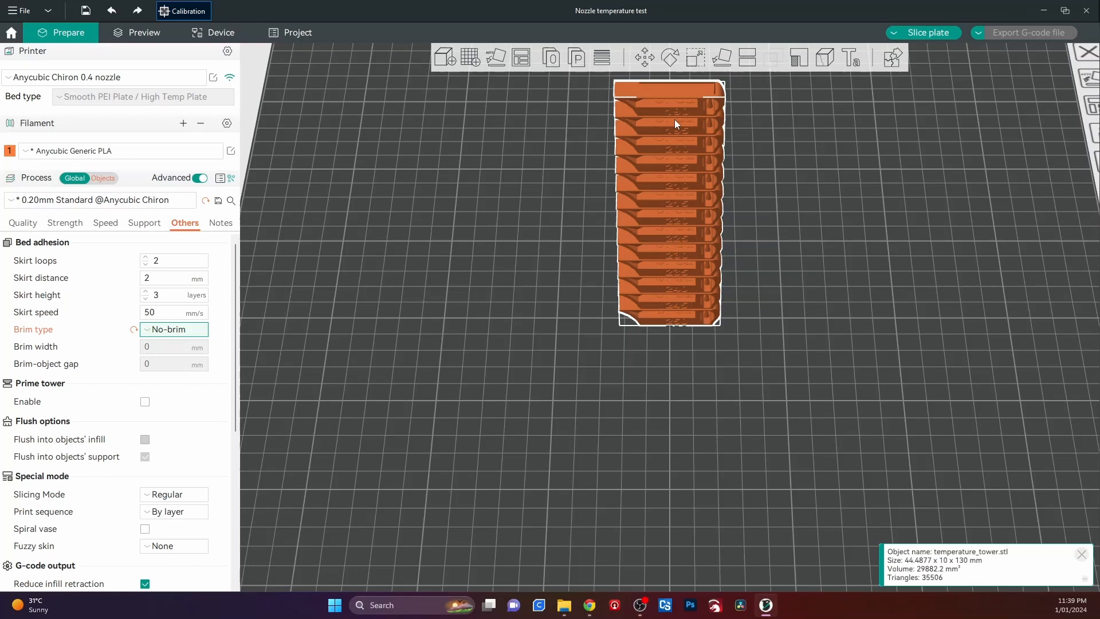
mouse_move(671, 111)
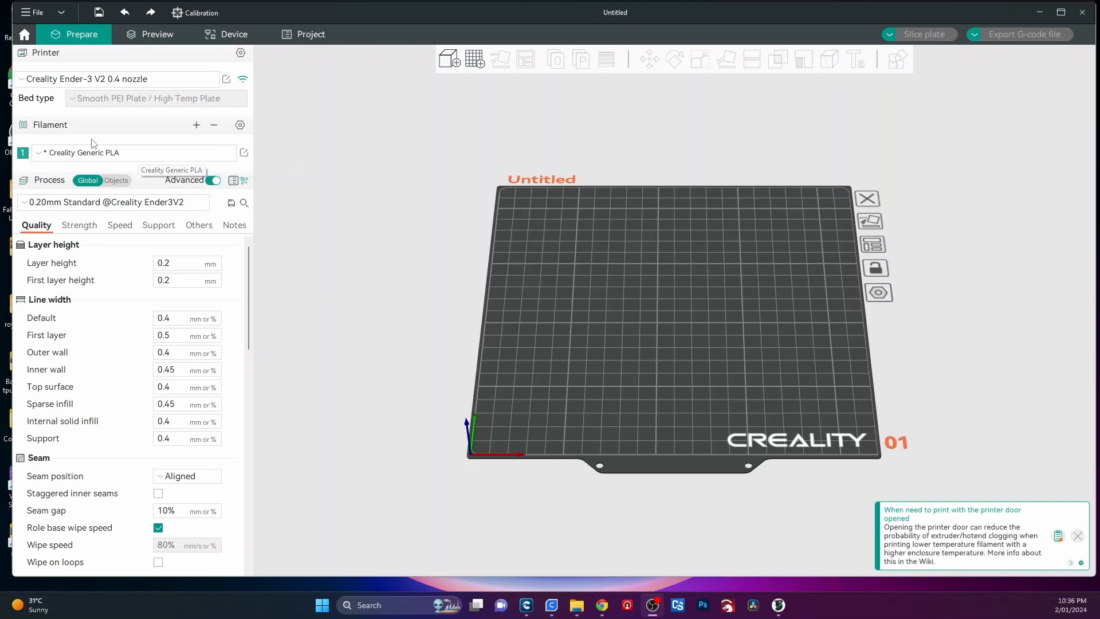
click(132, 152)
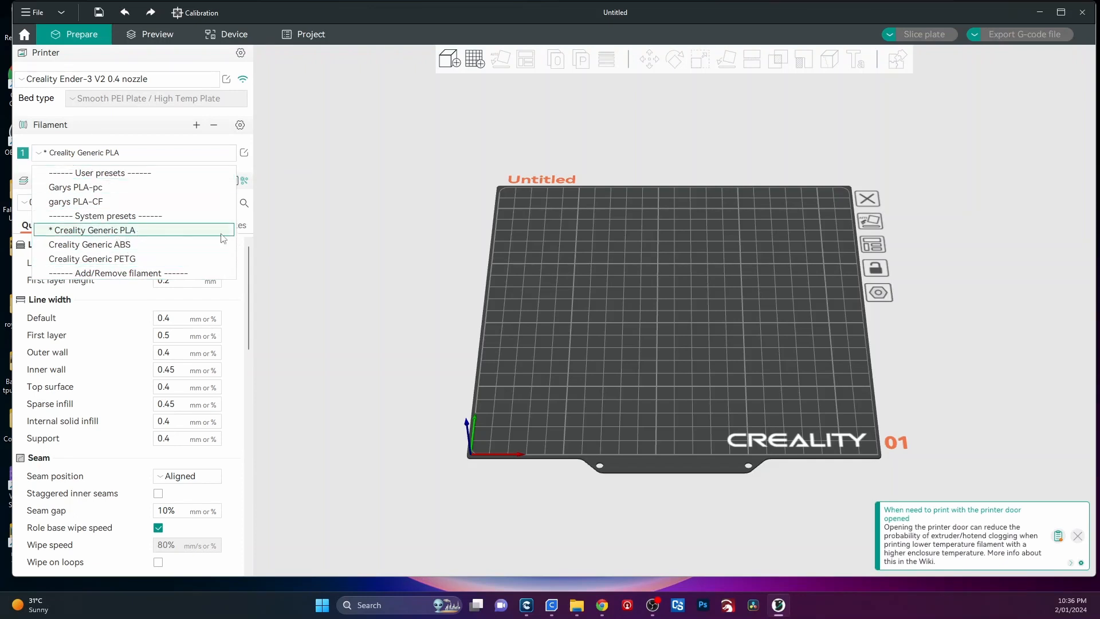
click(91, 229)
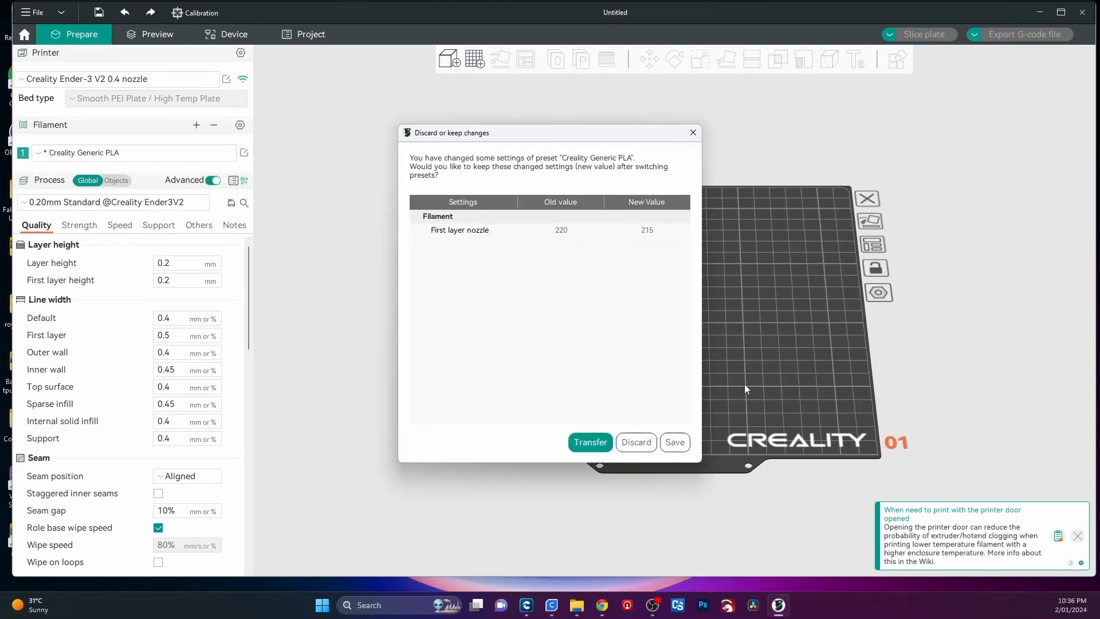
click(590, 442)
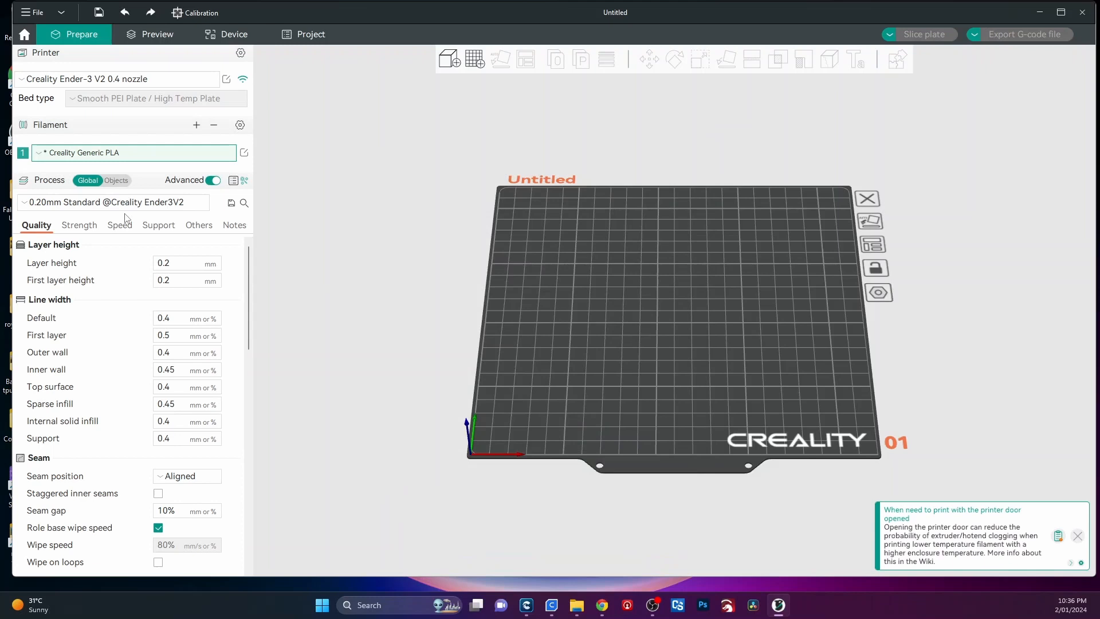
mouse_move(199, 153)
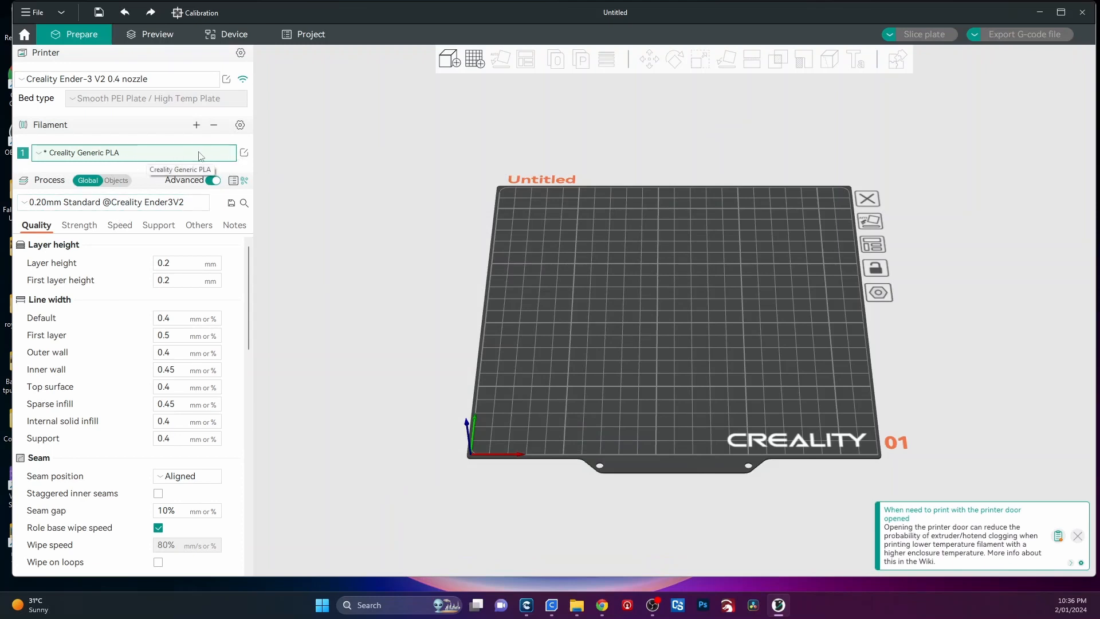
mouse_move(244, 153)
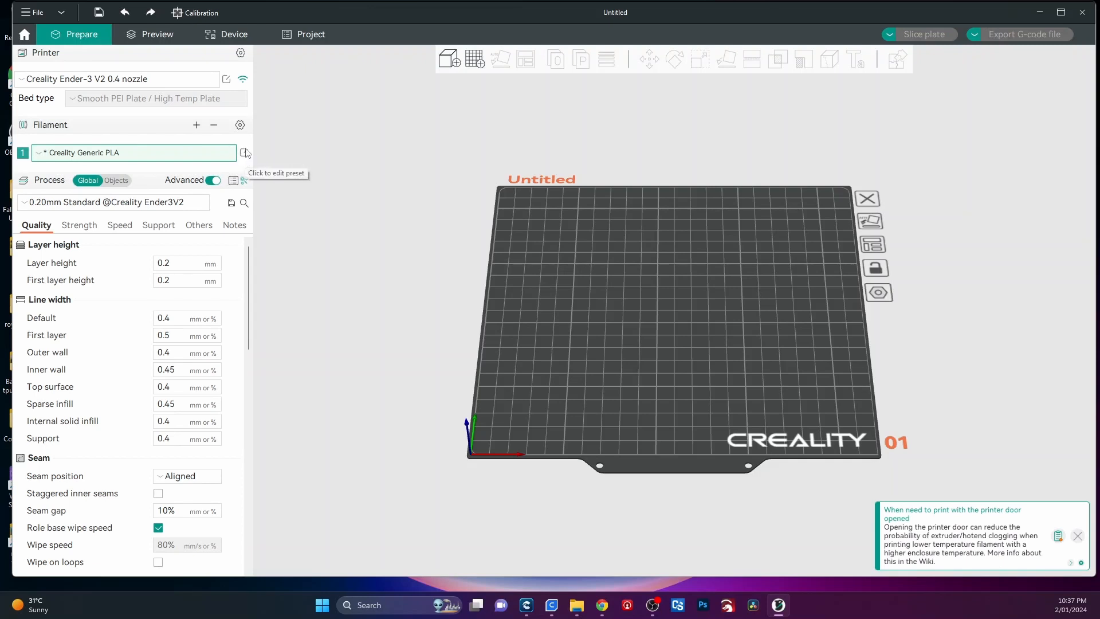
Step: Set the filament's other-layers nozzle temperature to 215 °C
click(245, 153)
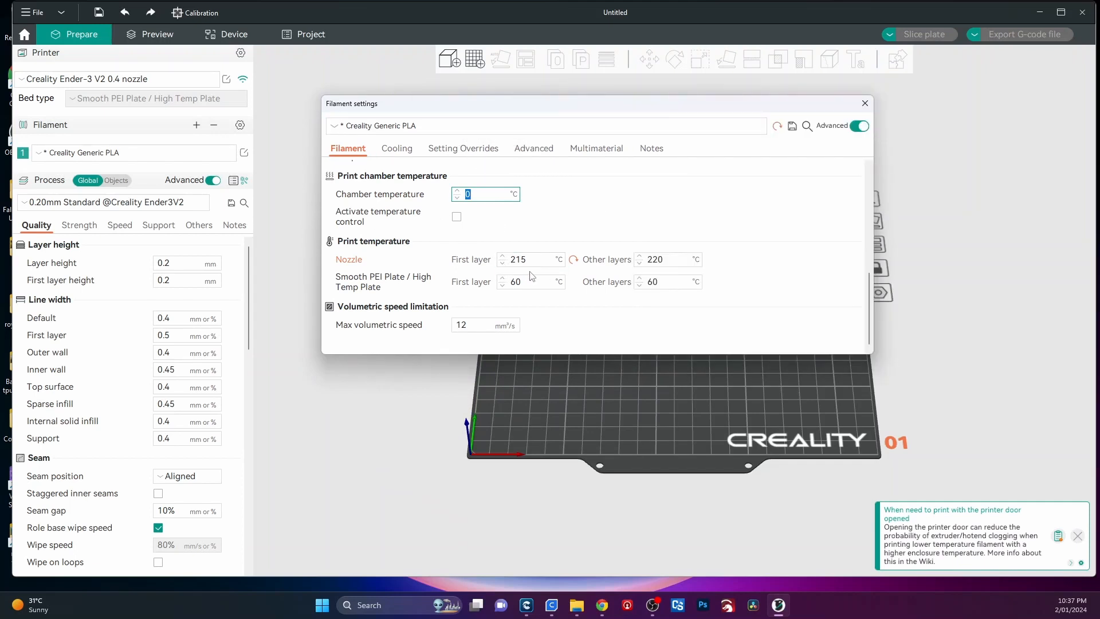
mouse_move(594, 273)
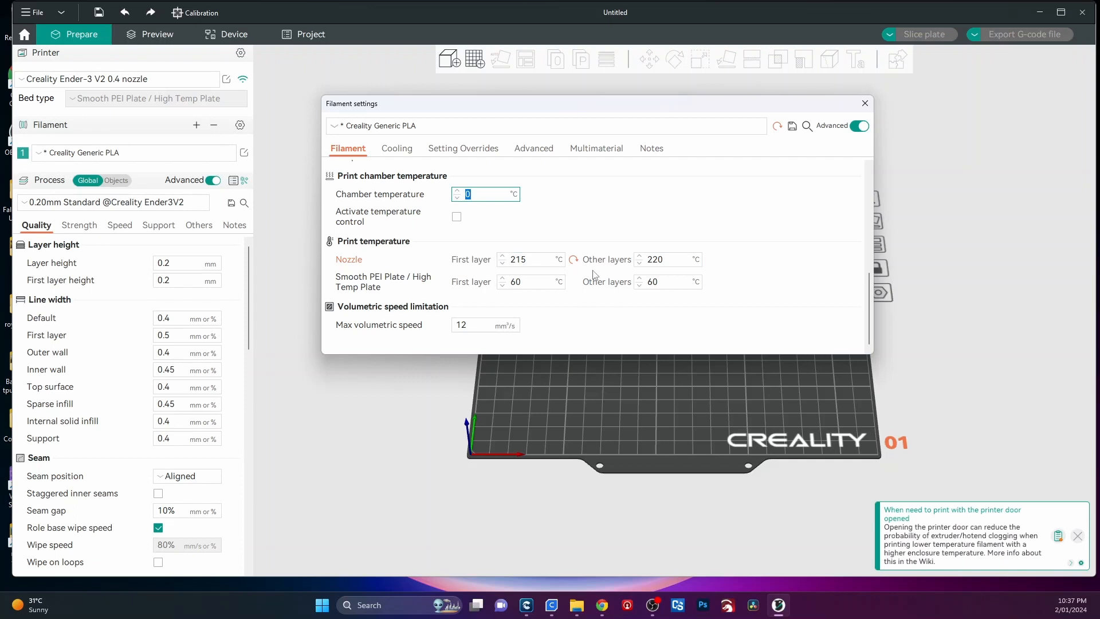
click(660, 259)
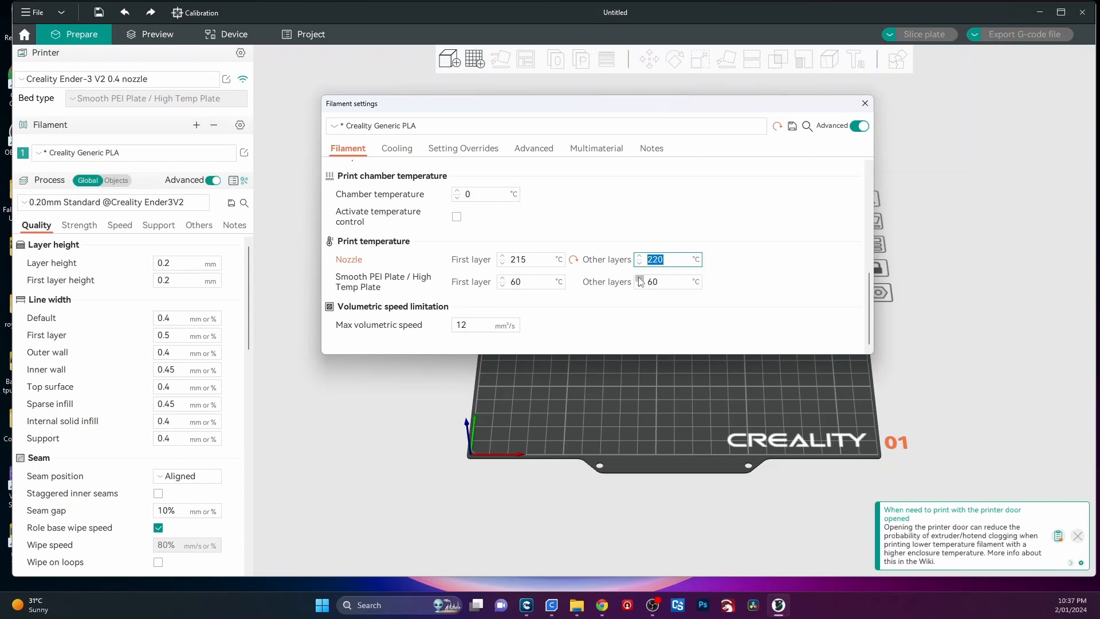
mouse_move(662, 282)
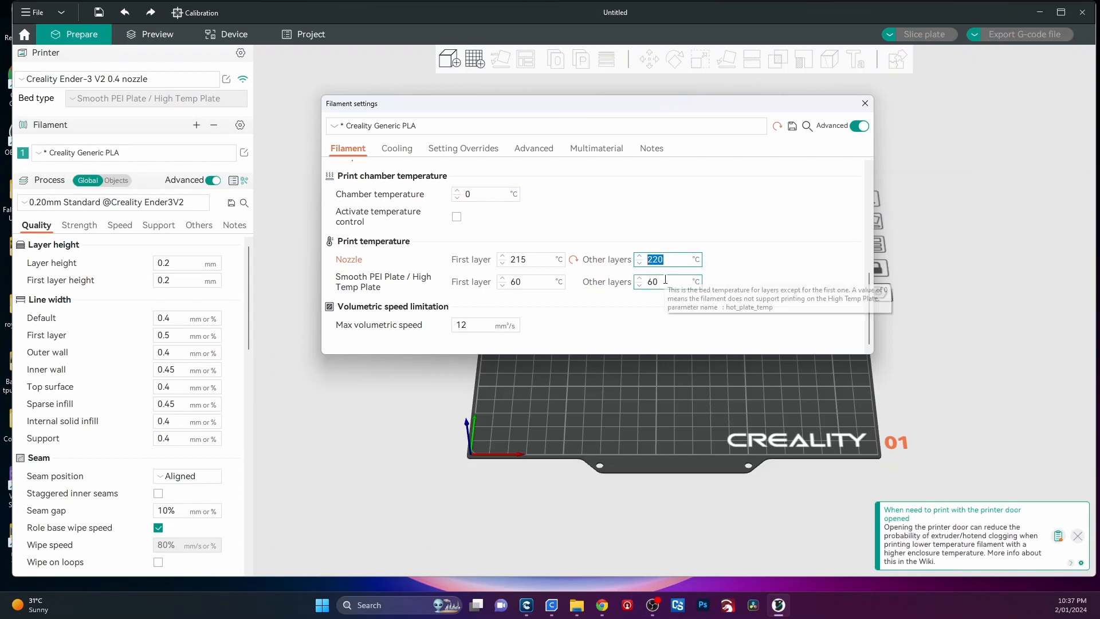
text(215)
text(Garys Creality)
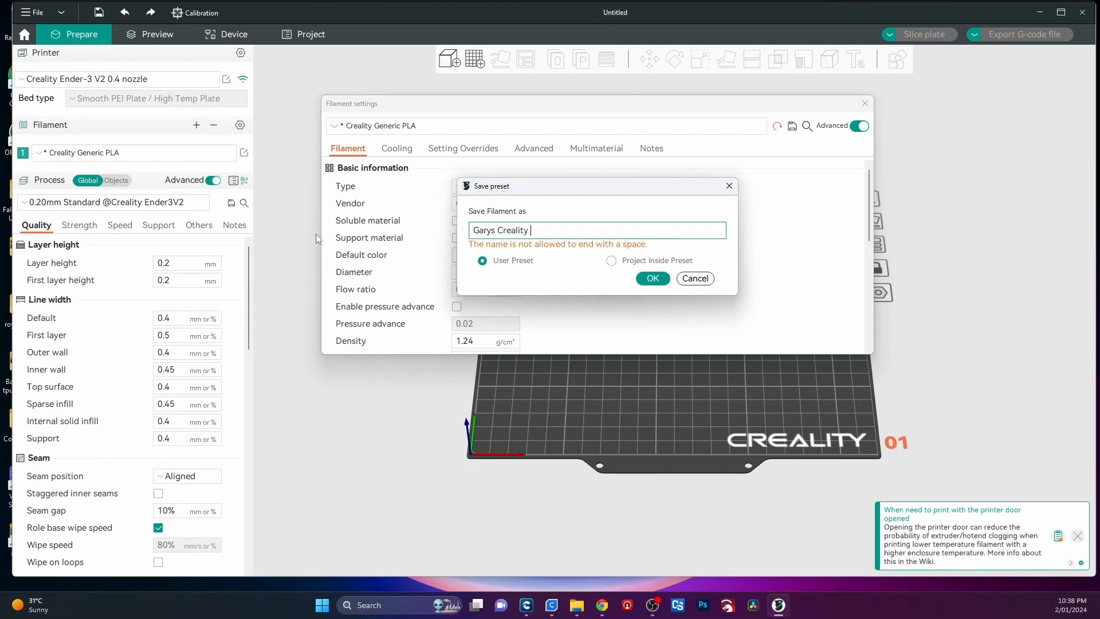
Step: Save the filament as user preset 'Garys Creality PLA' and select it as the active filament
text(PLA)
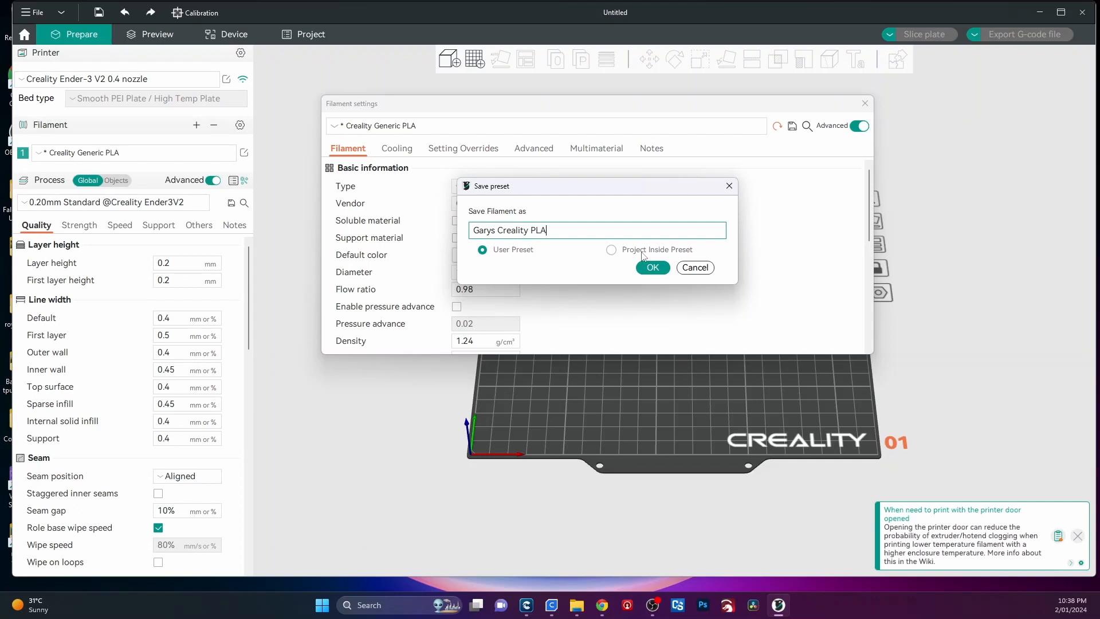
mouse_move(544, 272)
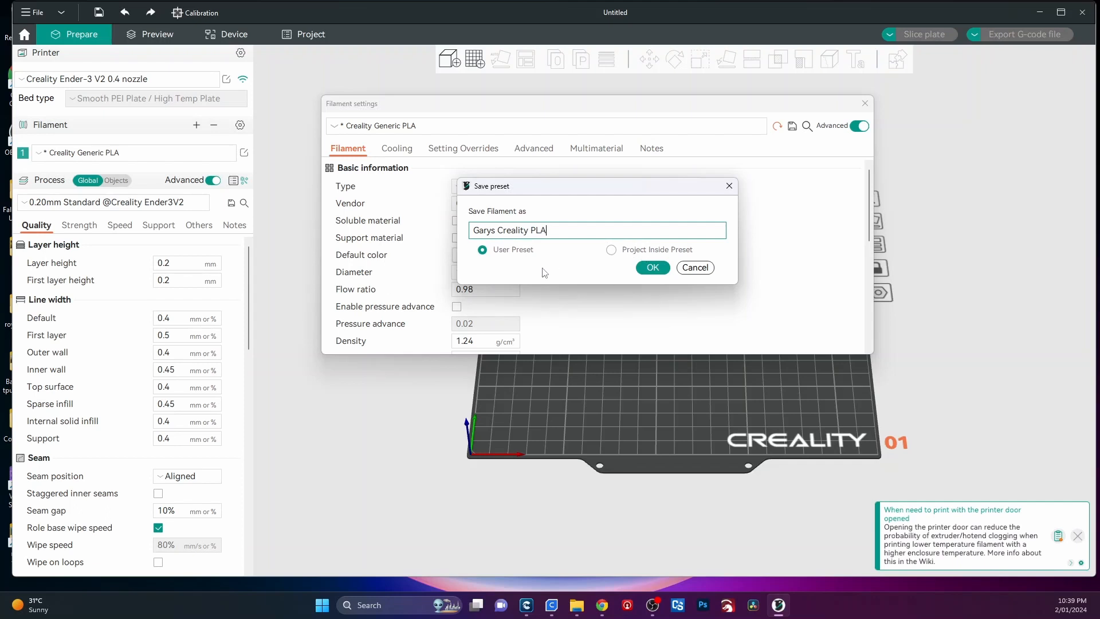
mouse_move(583, 254)
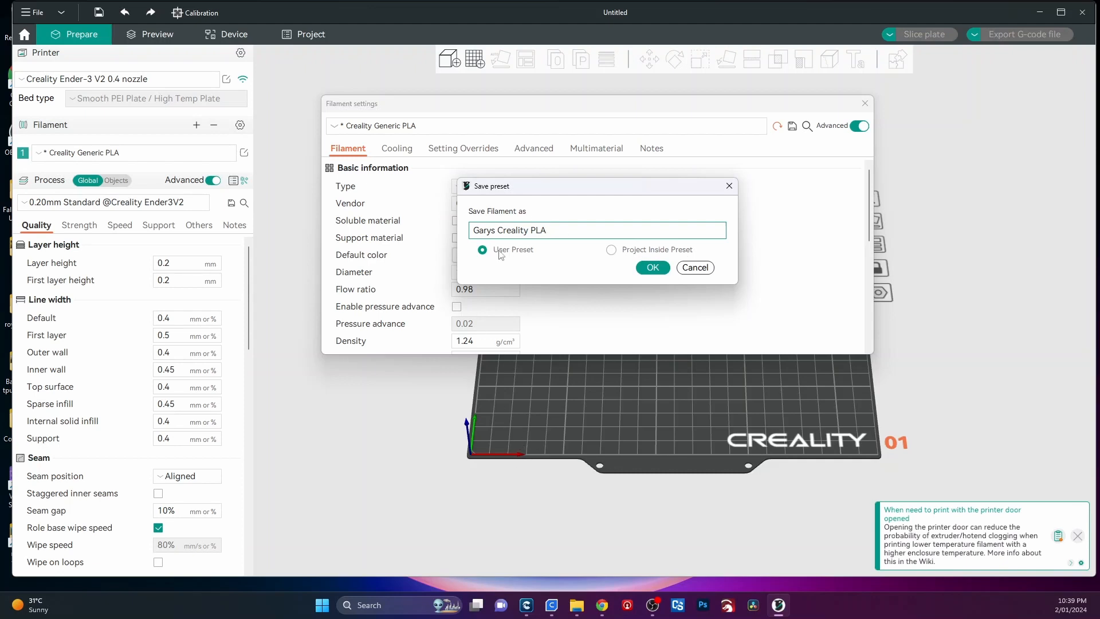
click(652, 269)
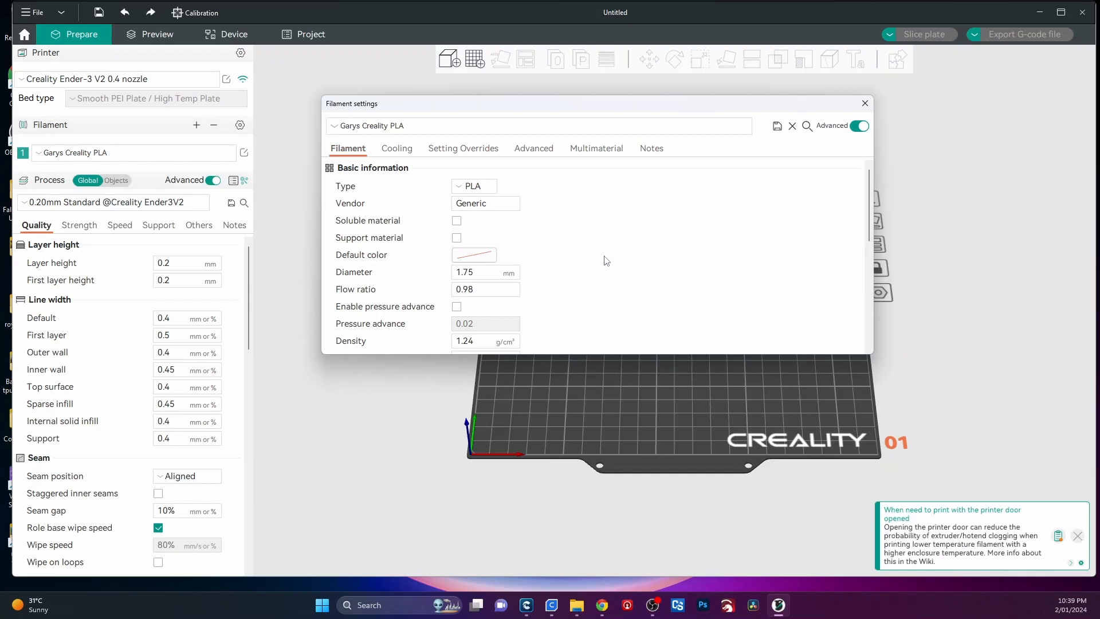
click(866, 103)
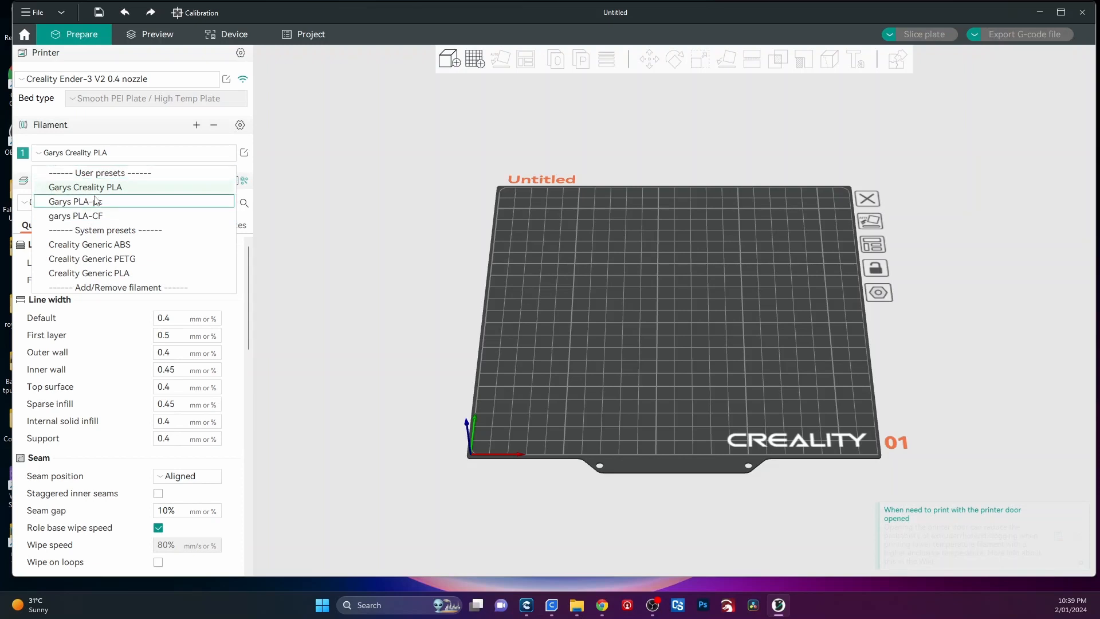
mouse_move(132, 197)
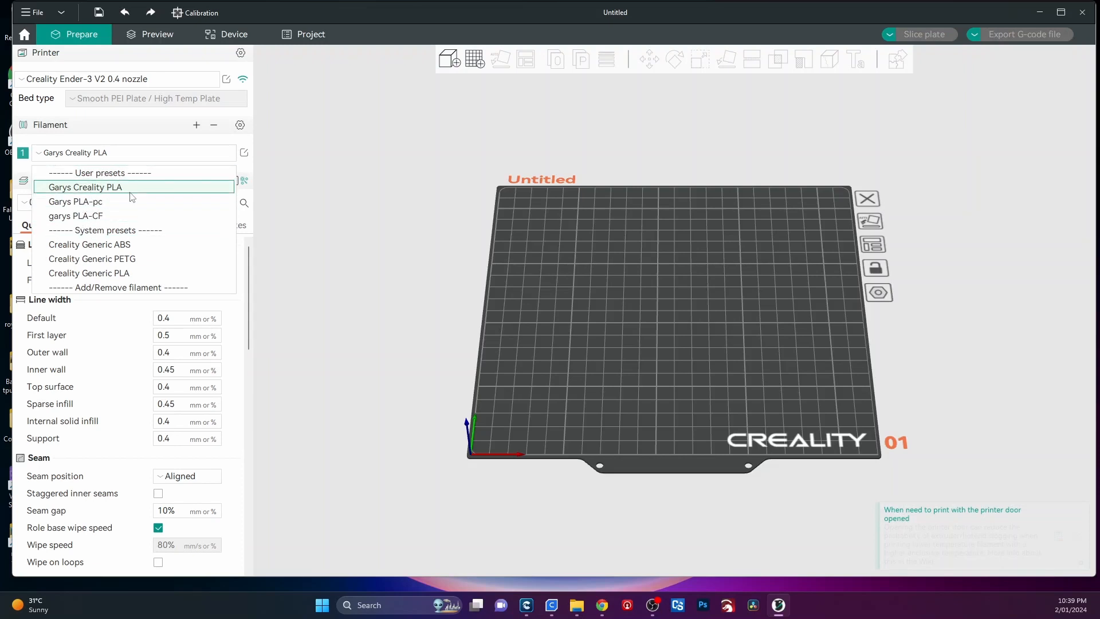
click(86, 187)
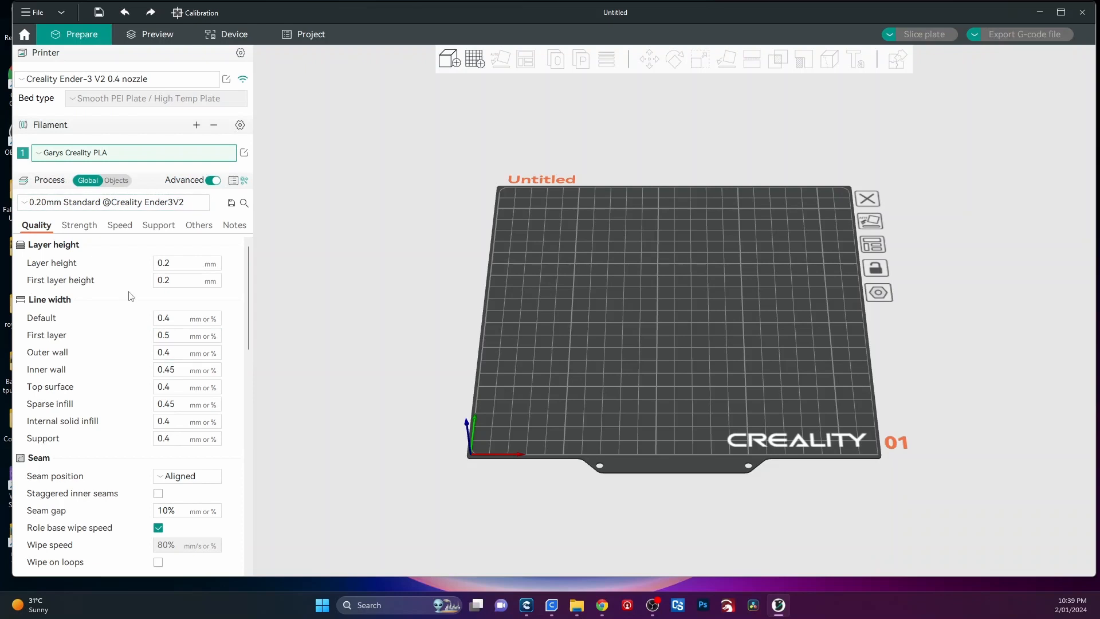
mouse_move(182, 236)
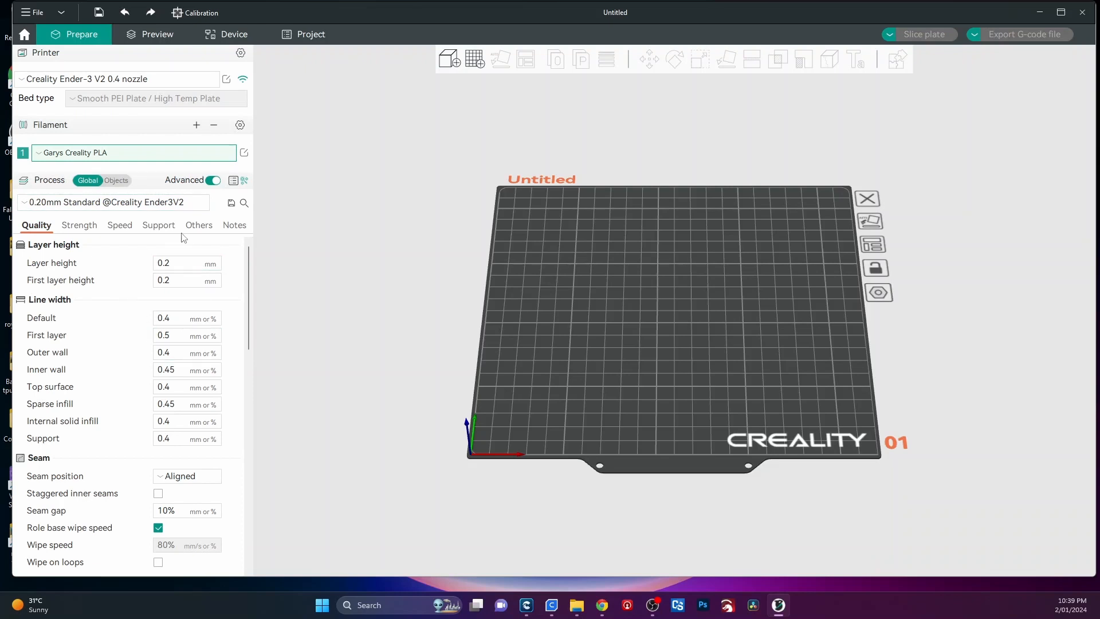
mouse_move(351, 176)
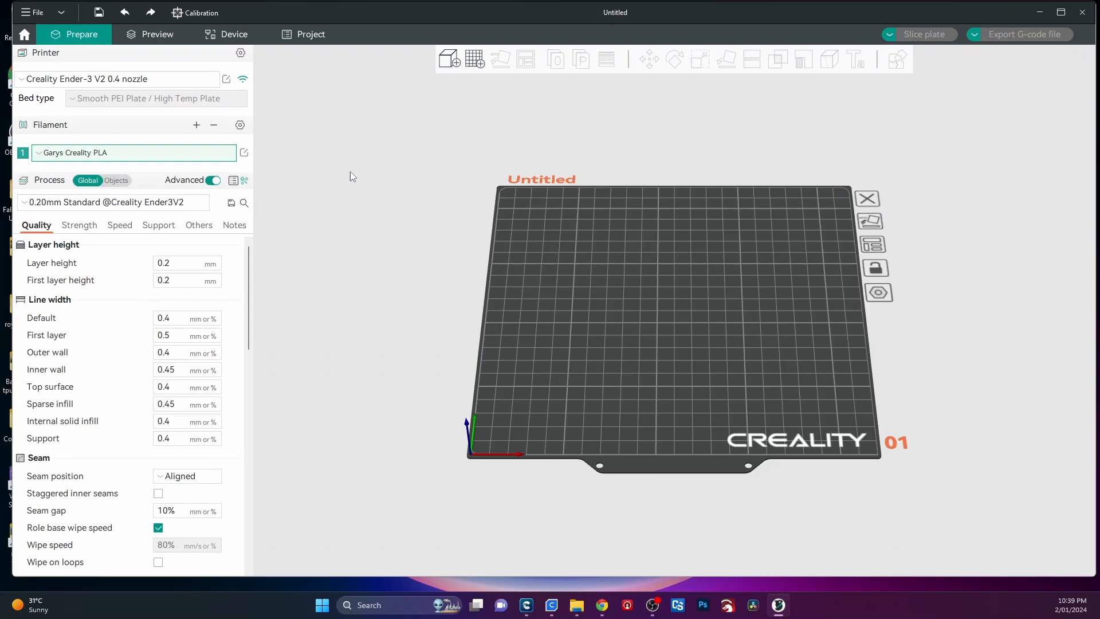
mouse_move(392, 494)
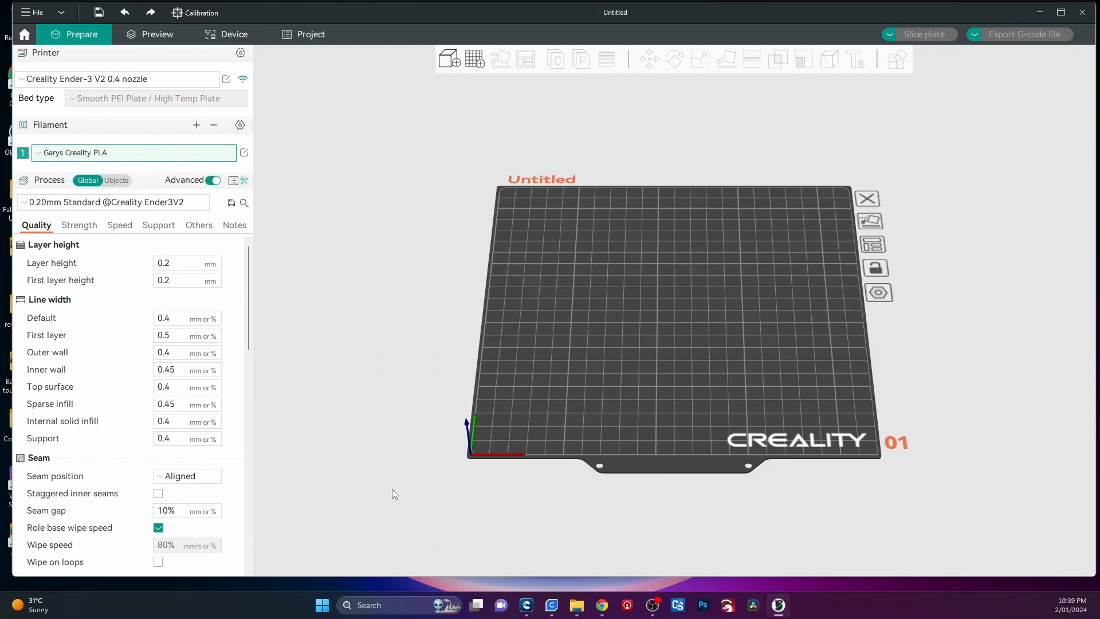
mouse_move(403, 488)
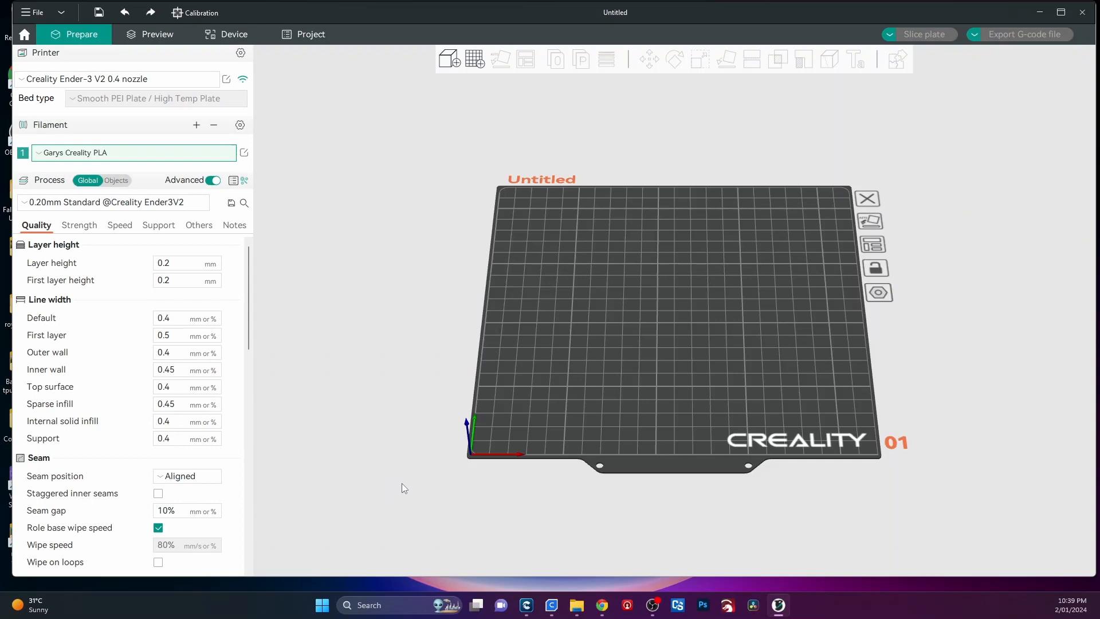
mouse_move(357, 531)
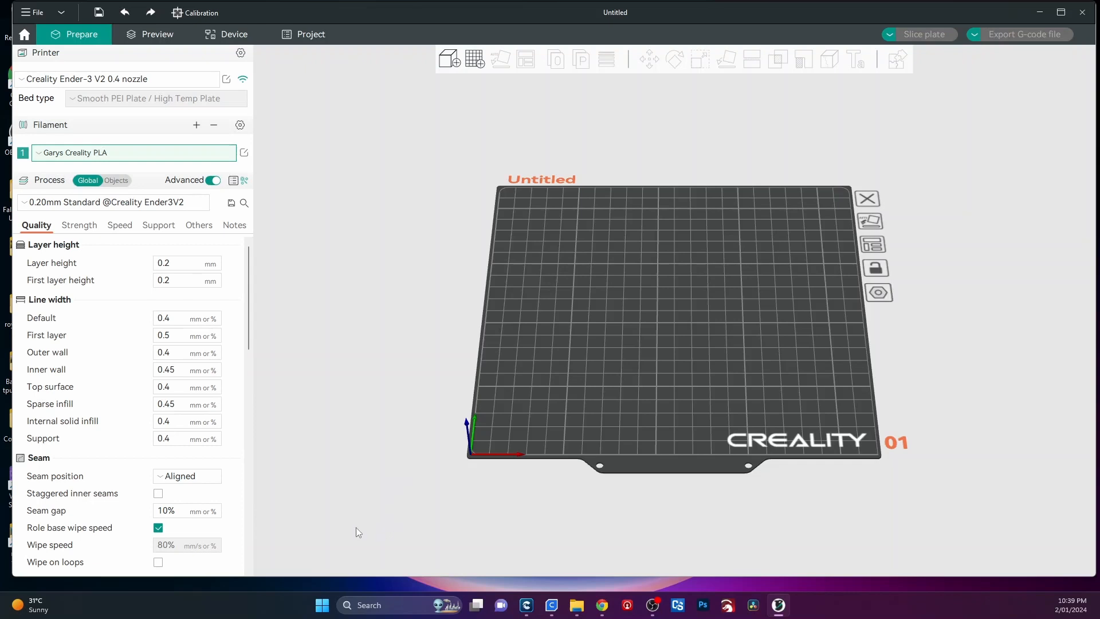
mouse_move(339, 333)
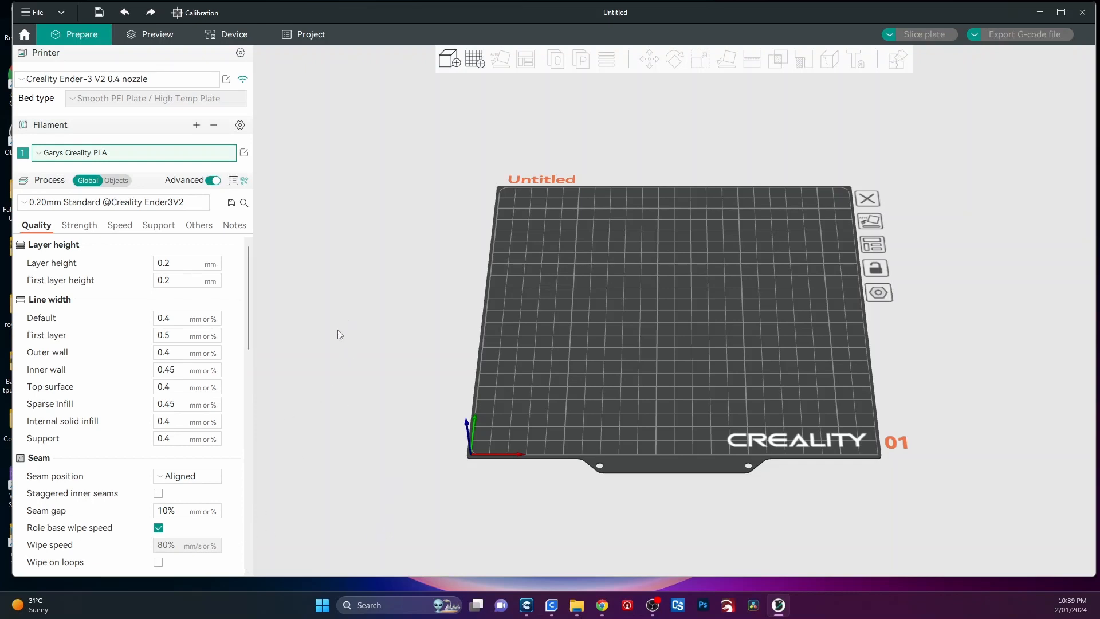
mouse_move(1020, 5)
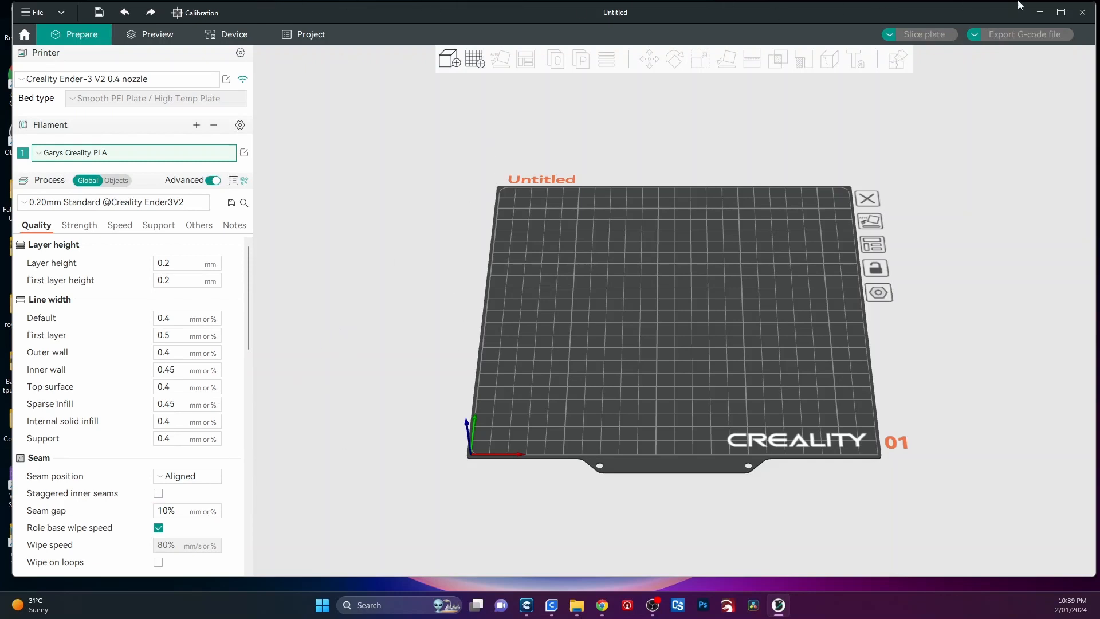
mouse_move(444, 245)
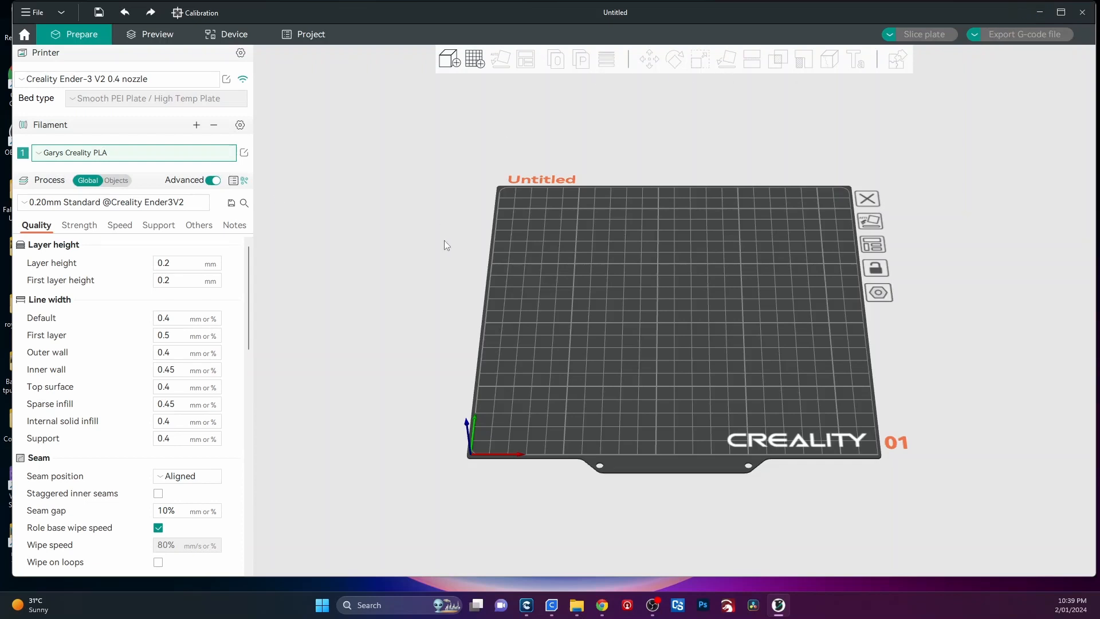
mouse_move(493, 170)
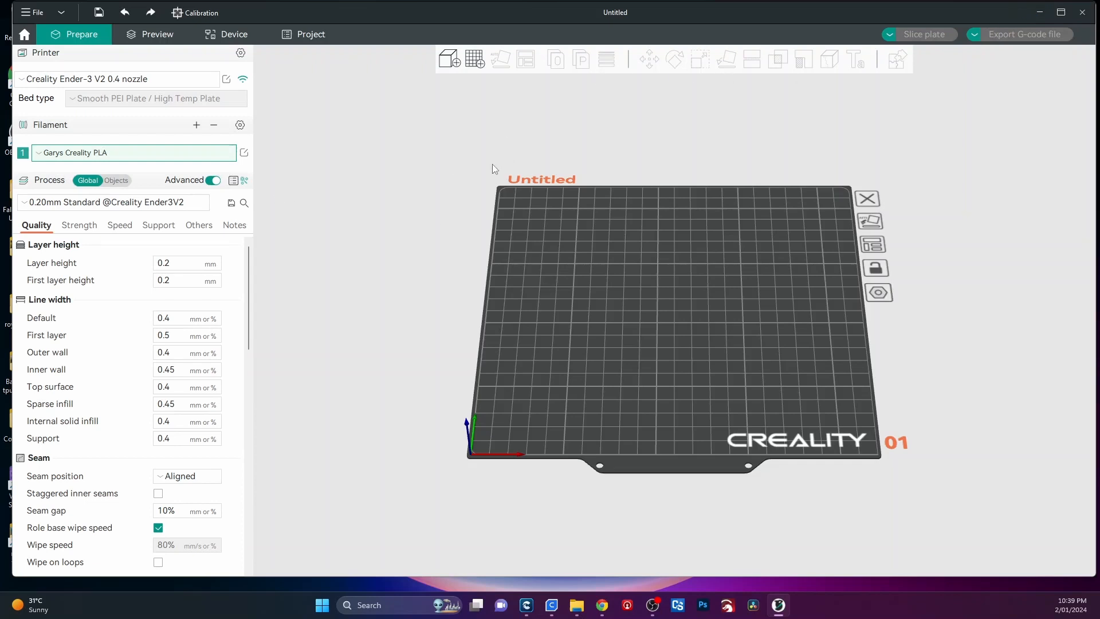